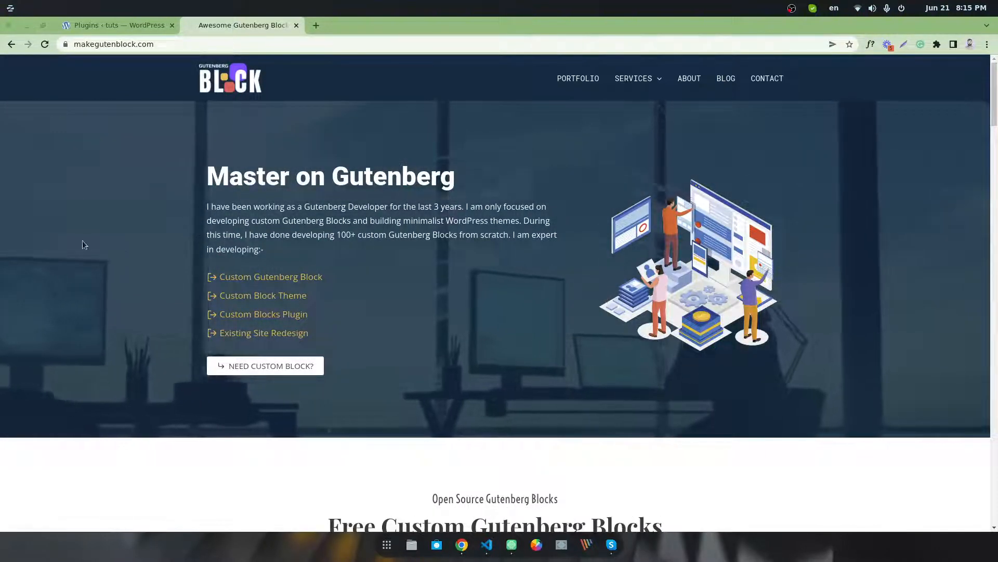
{"action": "mouse_move", "coordinate": [89, 82]}
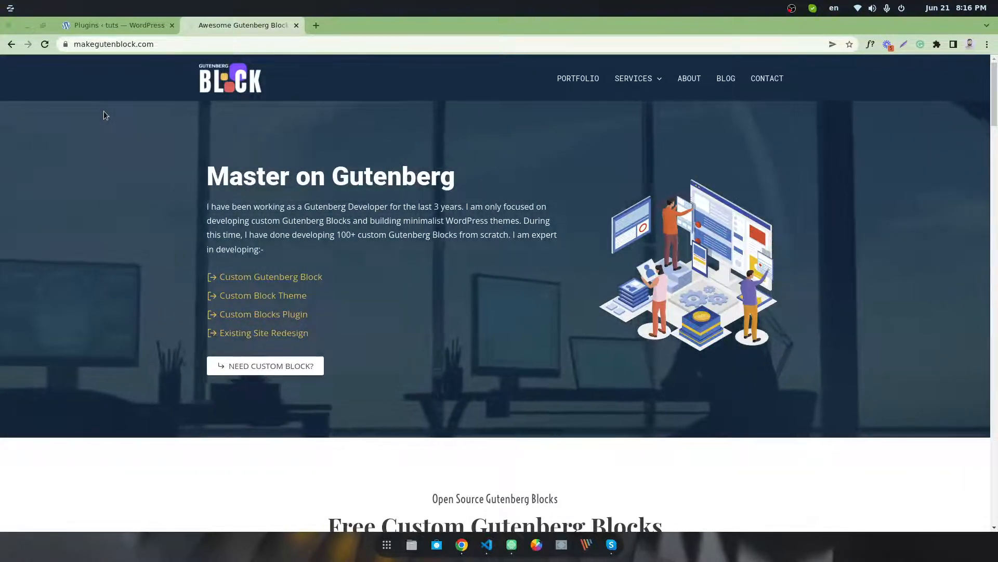
Step: Switch to the WordPress admin tab and choose Add New under Pages
{"action": "left_click", "coordinate": [114, 25]}
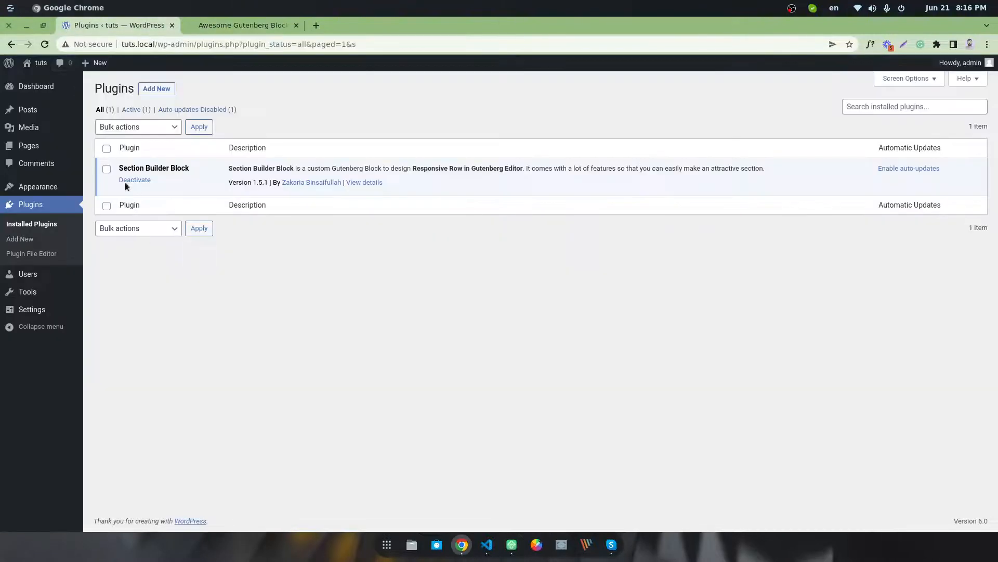
{"action": "double_click", "coordinate": [153, 168]}
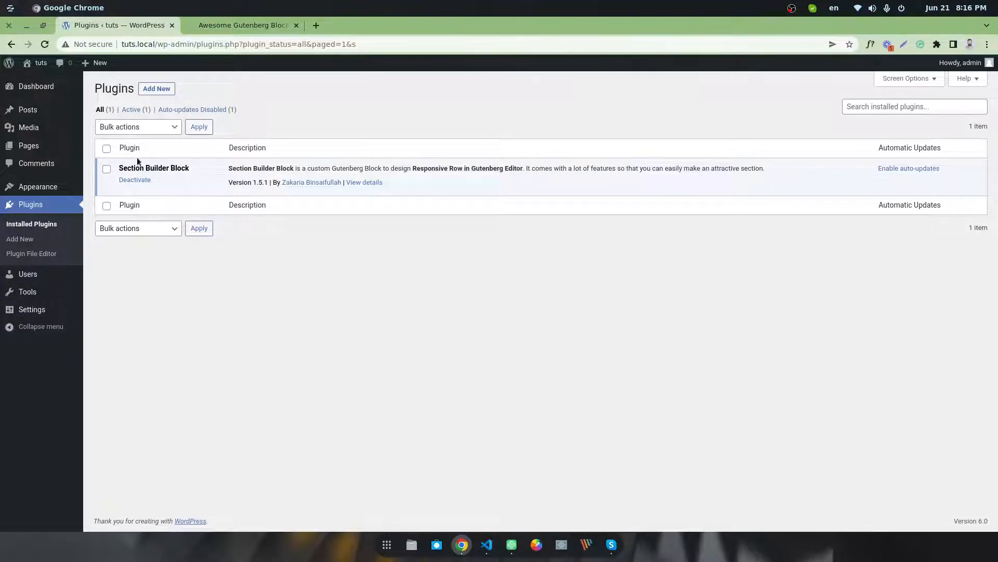
{"action": "mouse_move", "coordinate": [28, 145]}
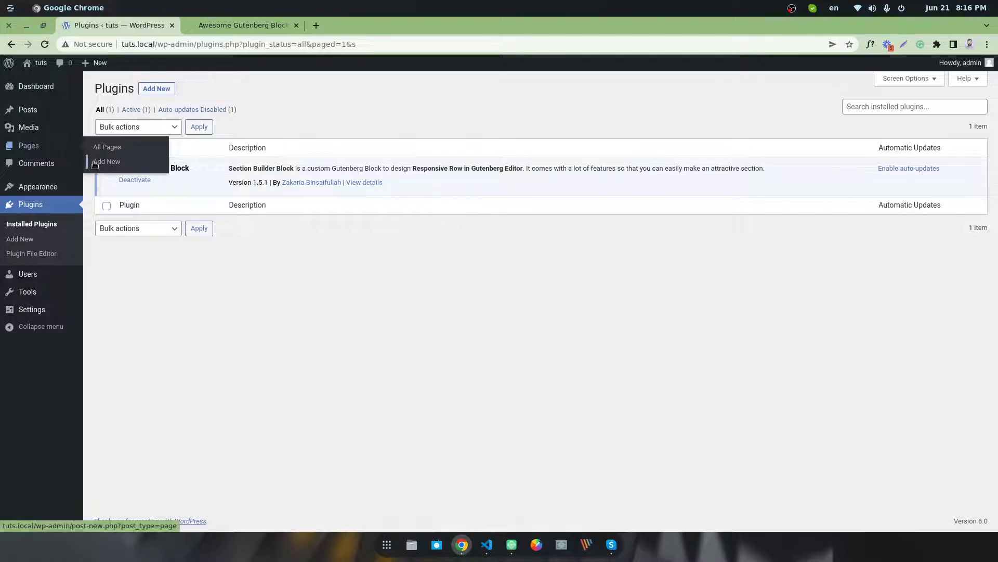
{"action": "left_click", "coordinate": [107, 161]}
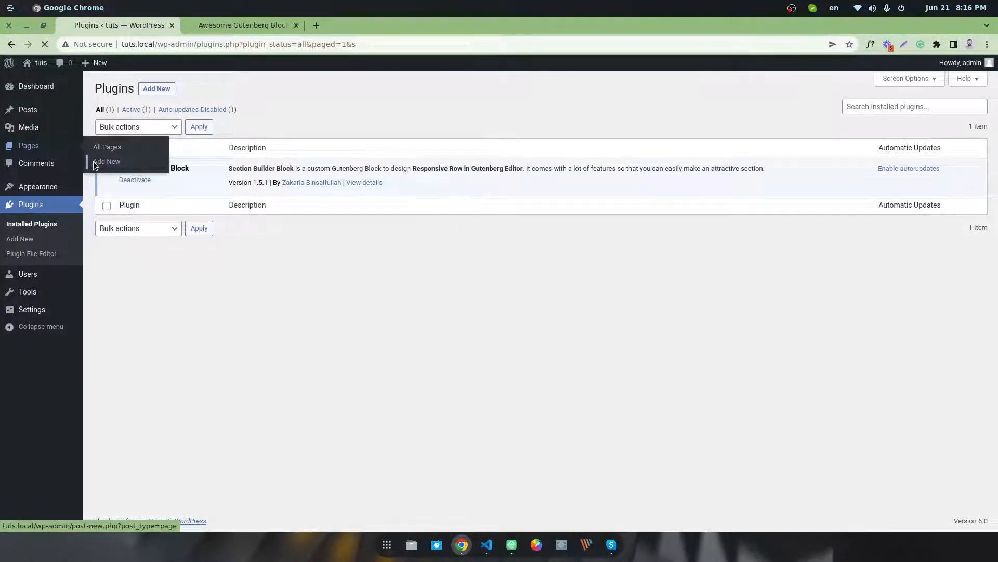
Step: Open the new page editor and enter the title 'Hero Area'
{"action": "left_click", "coordinate": [107, 161]}
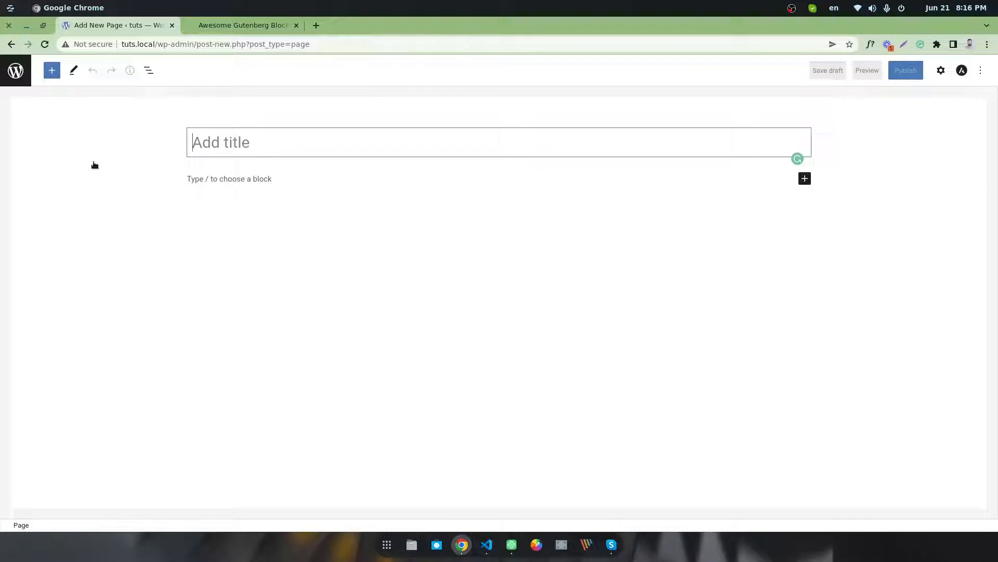
{"action": "left_click", "coordinate": [280, 142]}
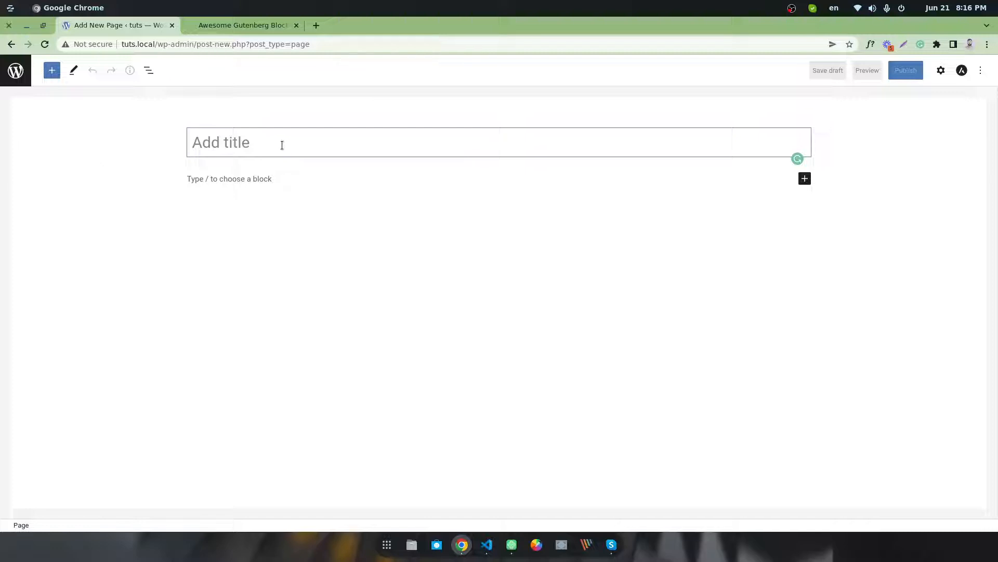
{"action": "type", "text": "Hero a"}
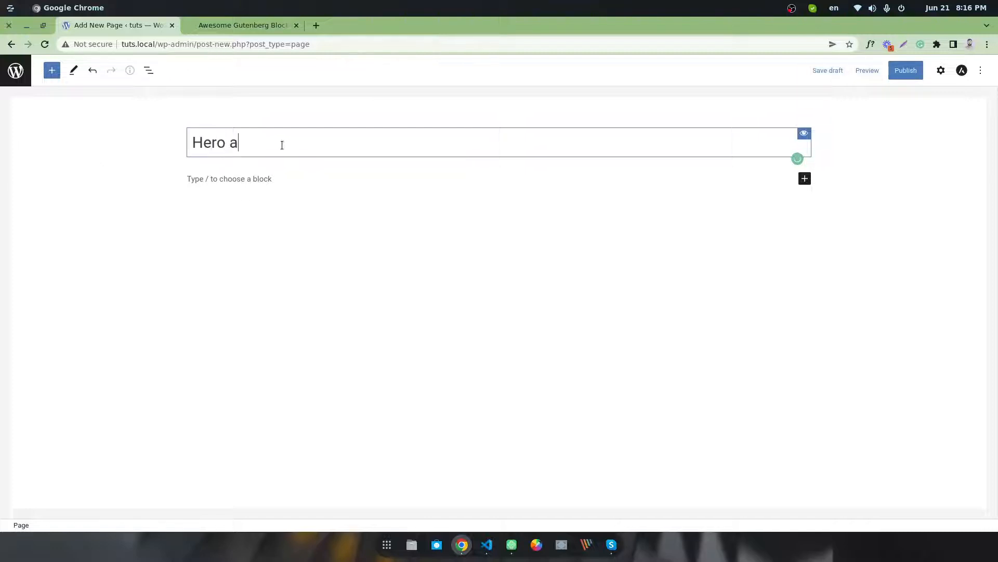
{"action": "type", "text": "rea"}
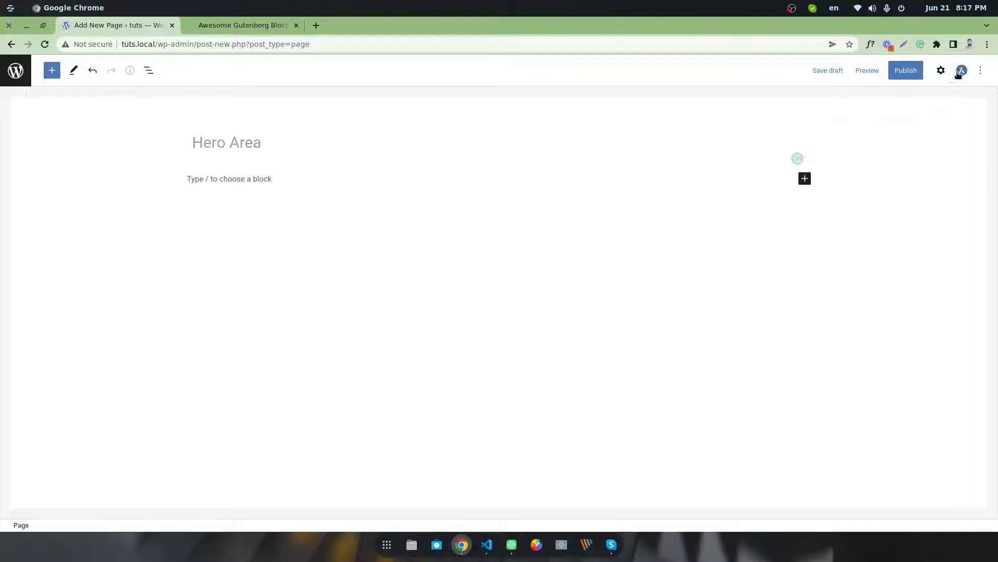
Step: In Astra Settings, set Content Layout to Full Width / Stretched and Sidebar to No Sidebar
{"action": "left_click", "coordinate": [962, 70]}
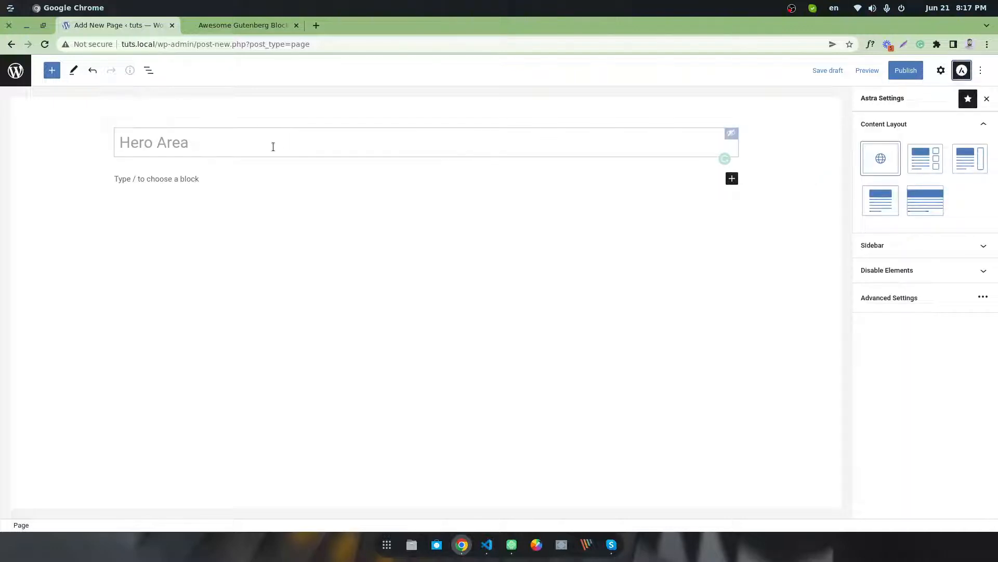
{"action": "mouse_move", "coordinate": [925, 200]}
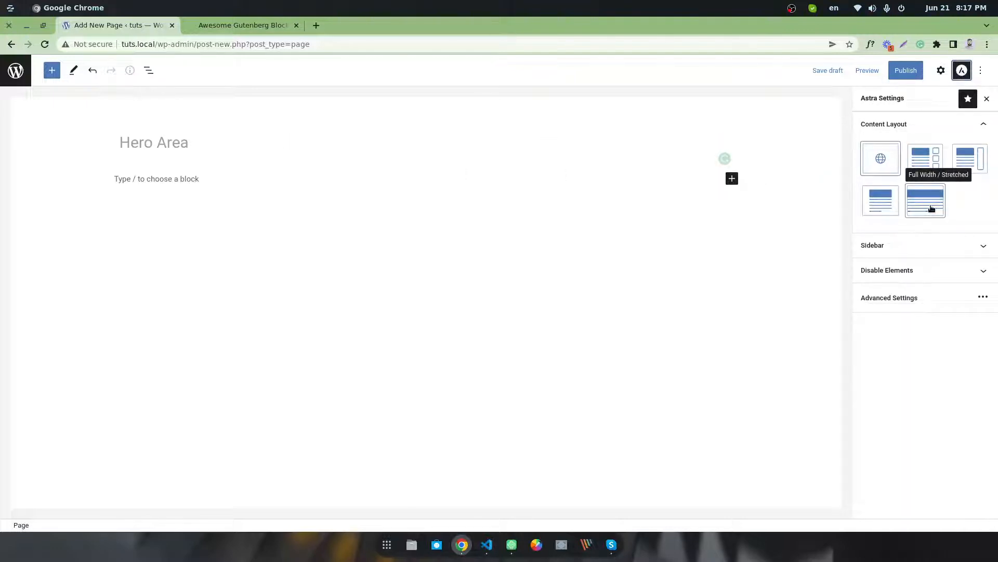
{"action": "left_click", "coordinate": [873, 245]}
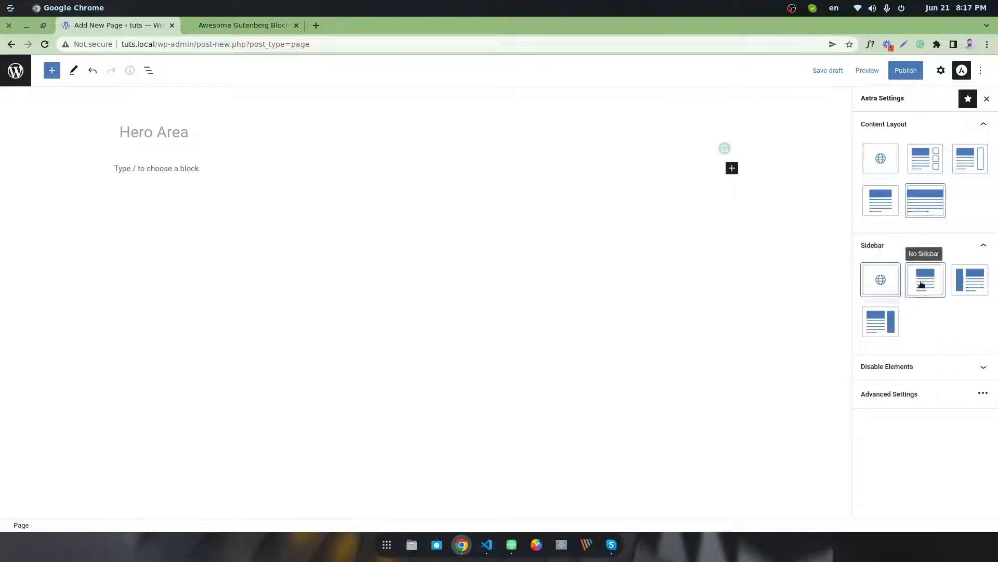
{"action": "left_click", "coordinate": [884, 124]}
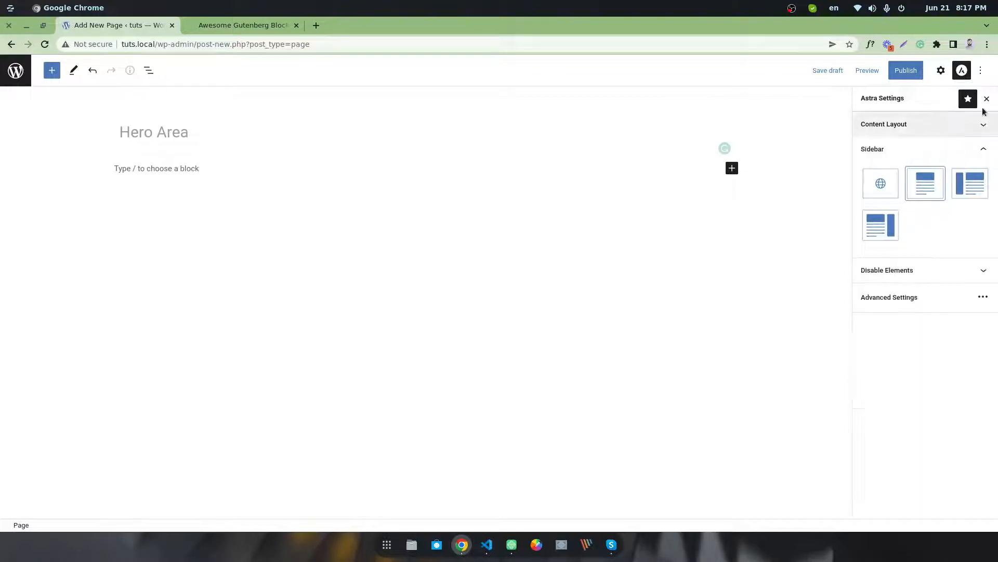
{"action": "left_click", "coordinate": [941, 70]}
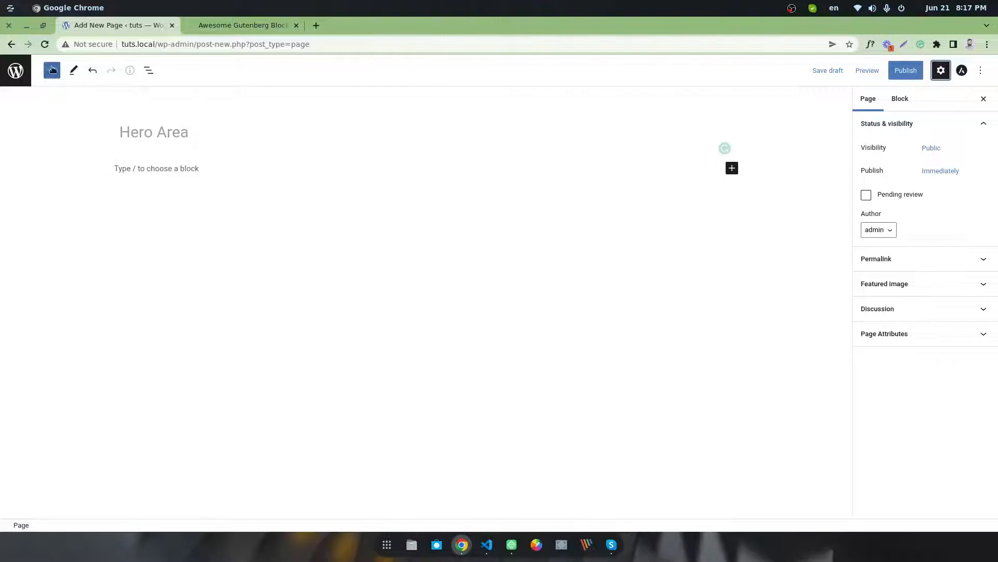
{"action": "mouse_move", "coordinate": [52, 71]}
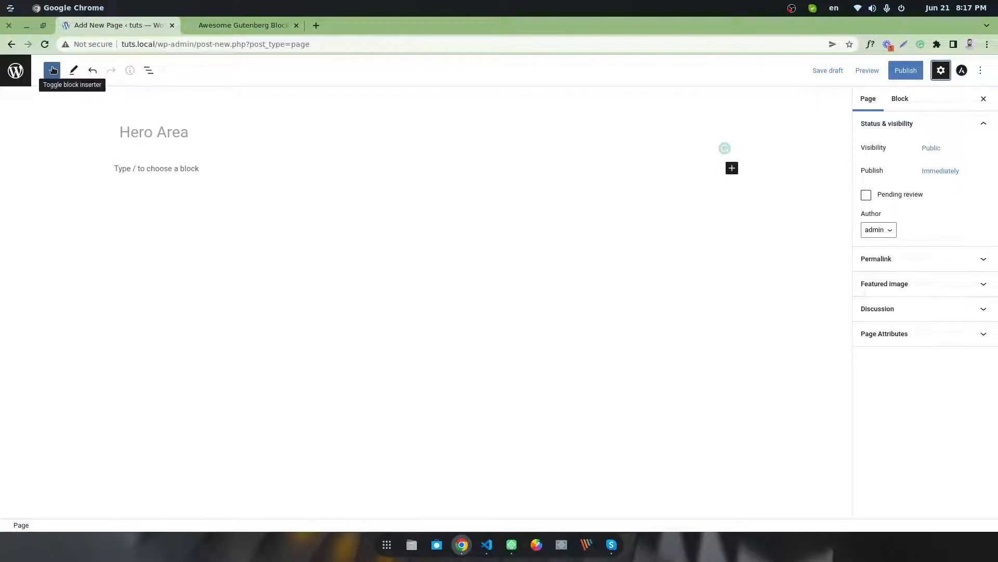
Step: Insert a Container block from the inserter's Design category
{"action": "left_click", "coordinate": [52, 70]}
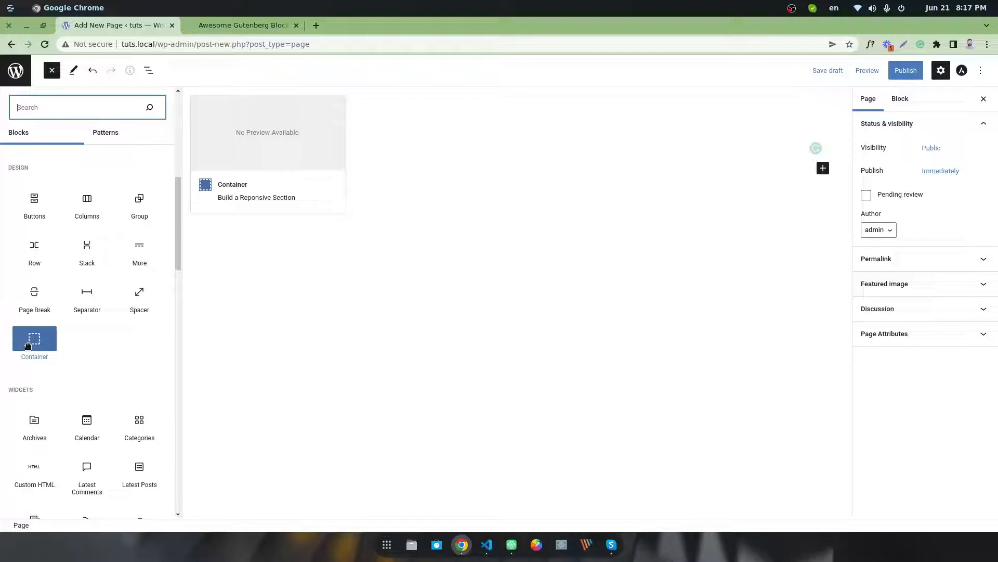
{"action": "left_click", "coordinate": [35, 344]}
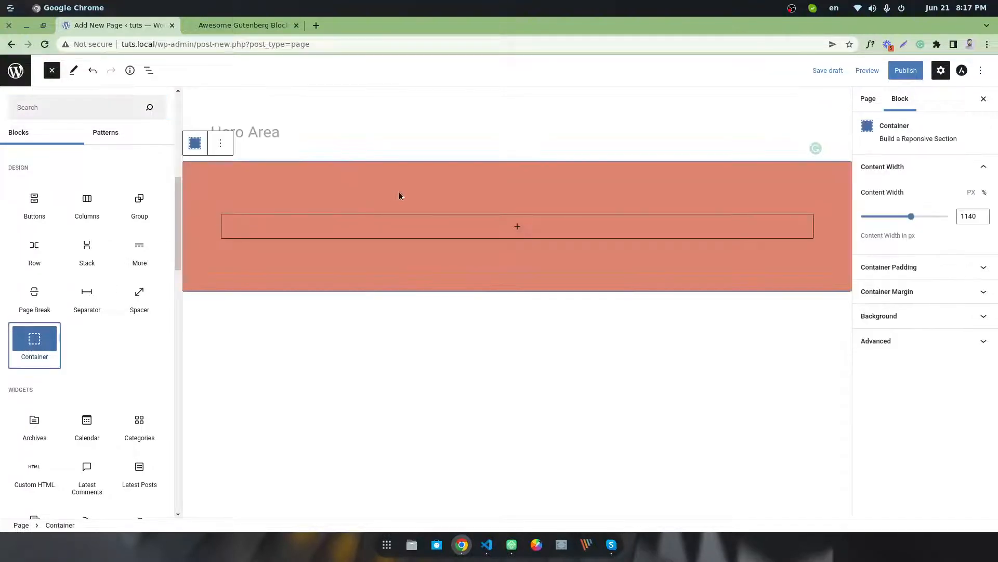
{"action": "left_click", "coordinate": [52, 70]}
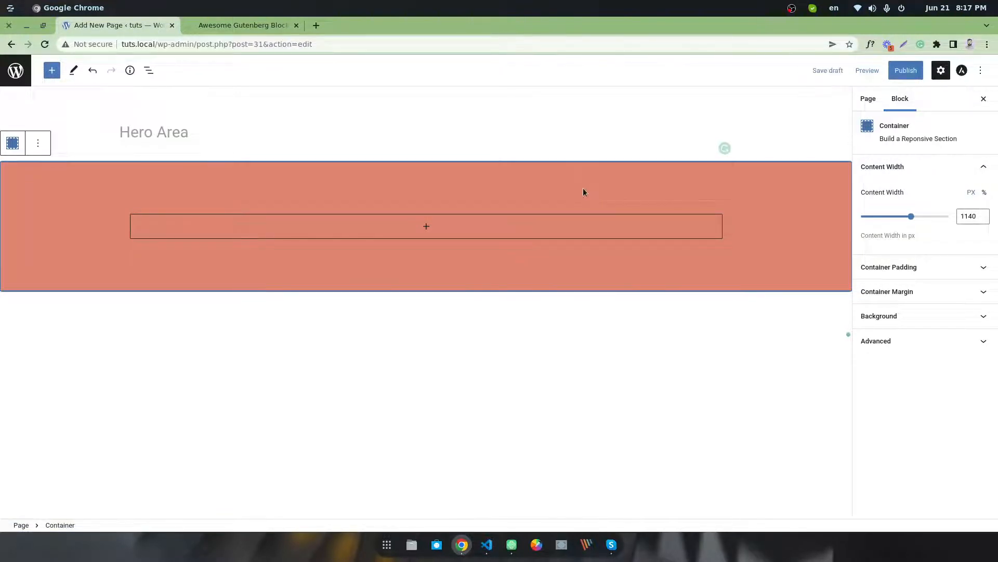
Step: Expand the Container's Content Width, Padding, Margin and Background panels to review defaults
{"action": "left_click", "coordinate": [882, 166]}
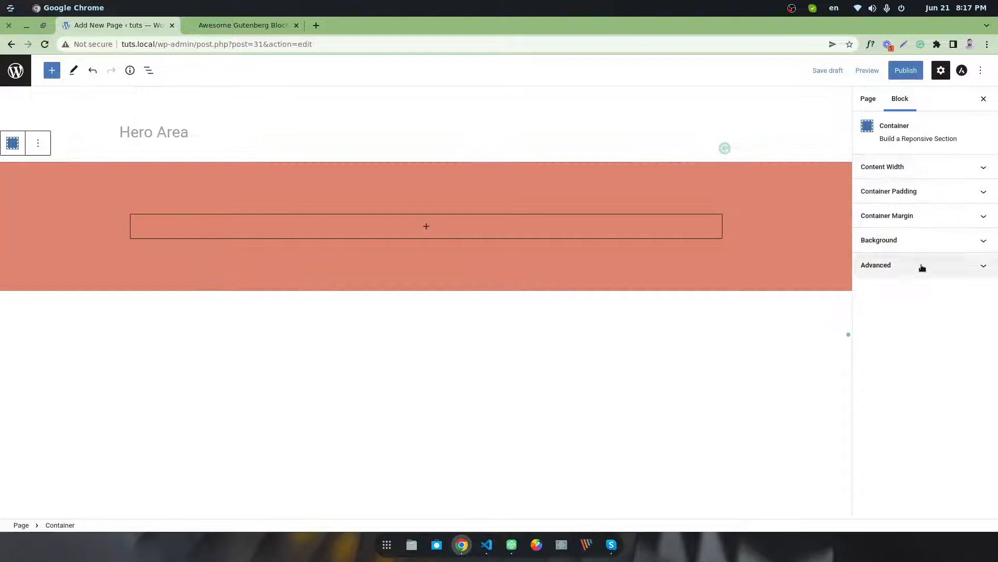
{"action": "left_click", "coordinate": [883, 166]}
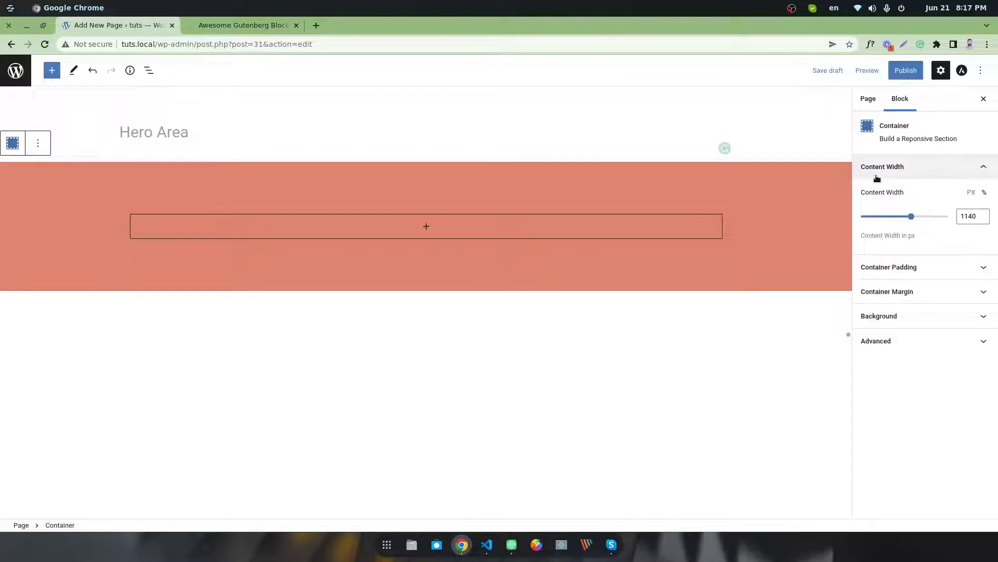
{"action": "left_click", "coordinate": [889, 191]}
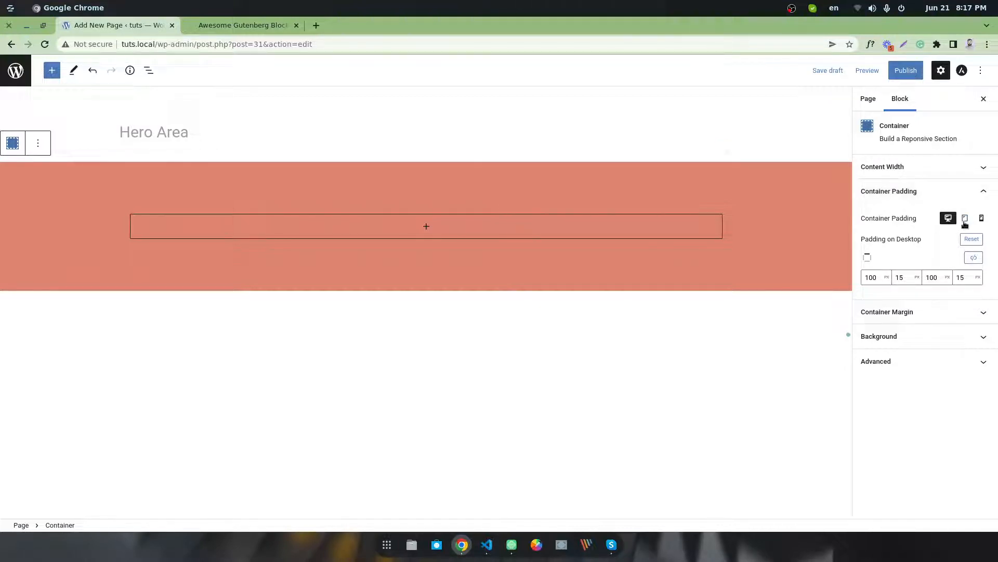
{"action": "left_click", "coordinate": [887, 215]}
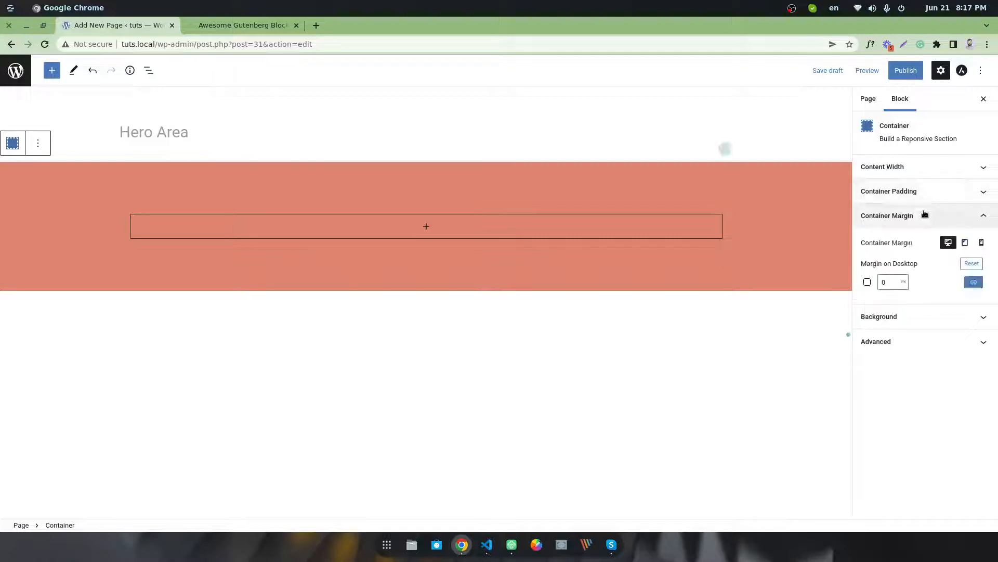
{"action": "left_click", "coordinate": [879, 316]}
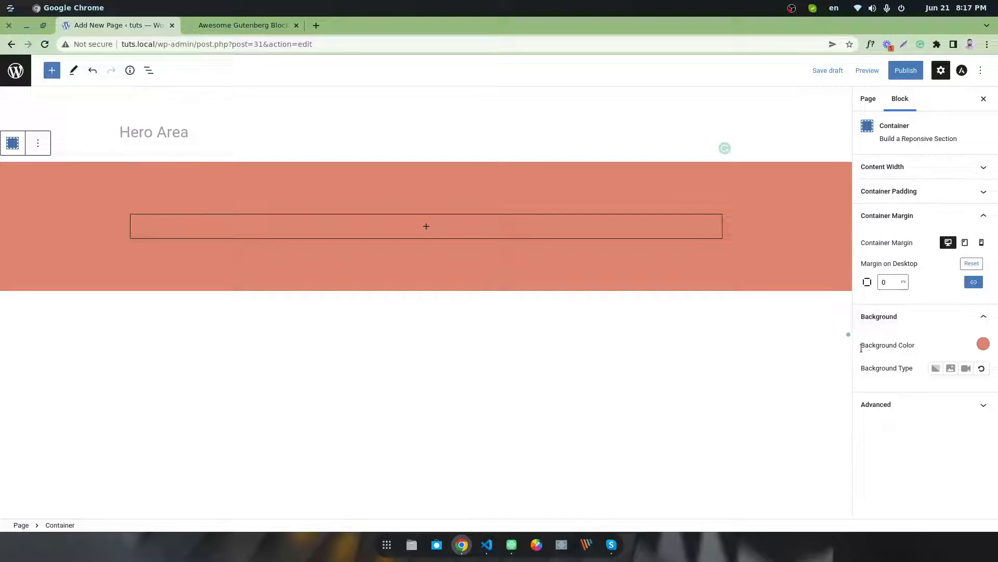
{"action": "double_click", "coordinate": [887, 345]}
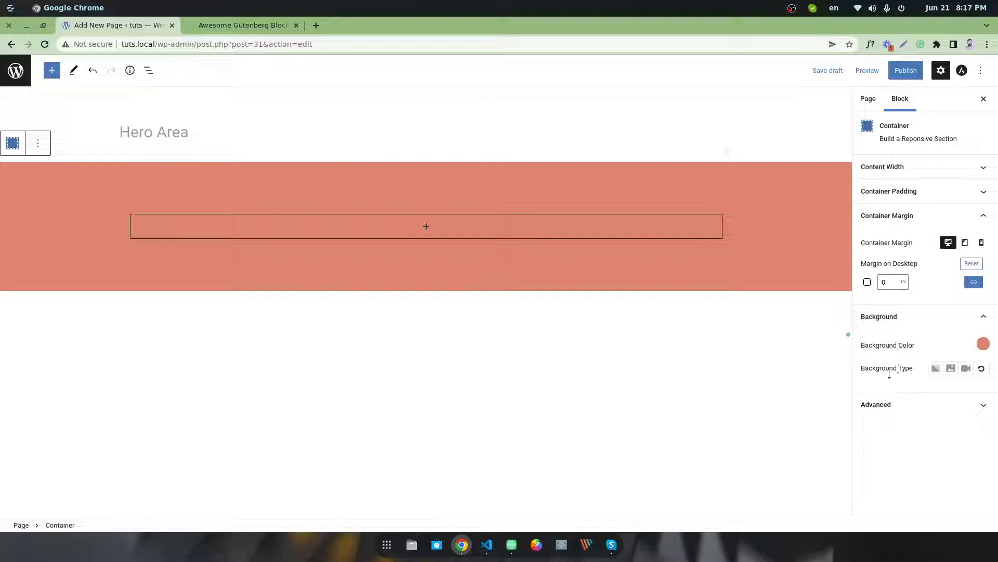
Step: Set the Container background type to Video after trying Gradient and Image, then check the example site
{"action": "left_click", "coordinate": [927, 368]}
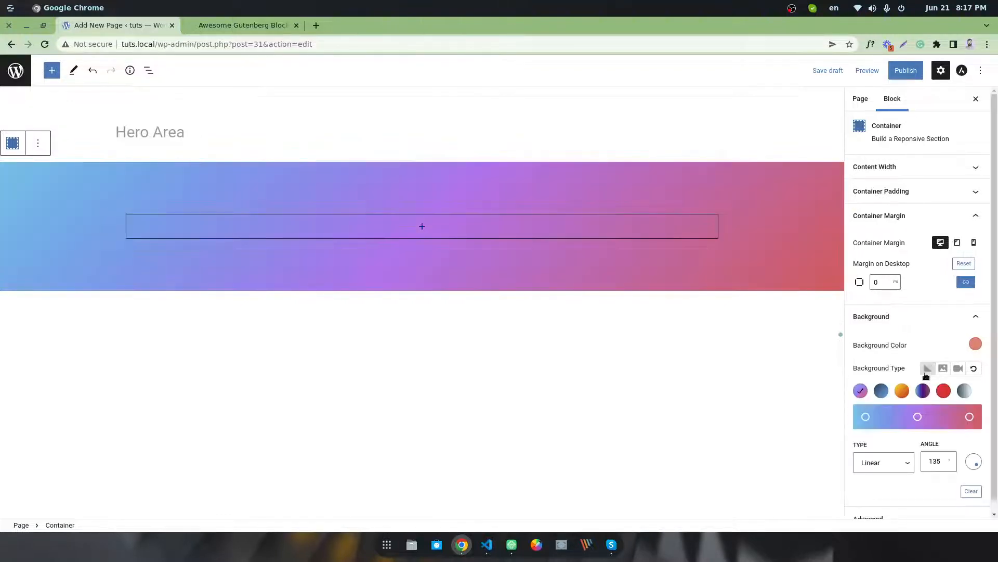
{"action": "left_click", "coordinate": [958, 368]}
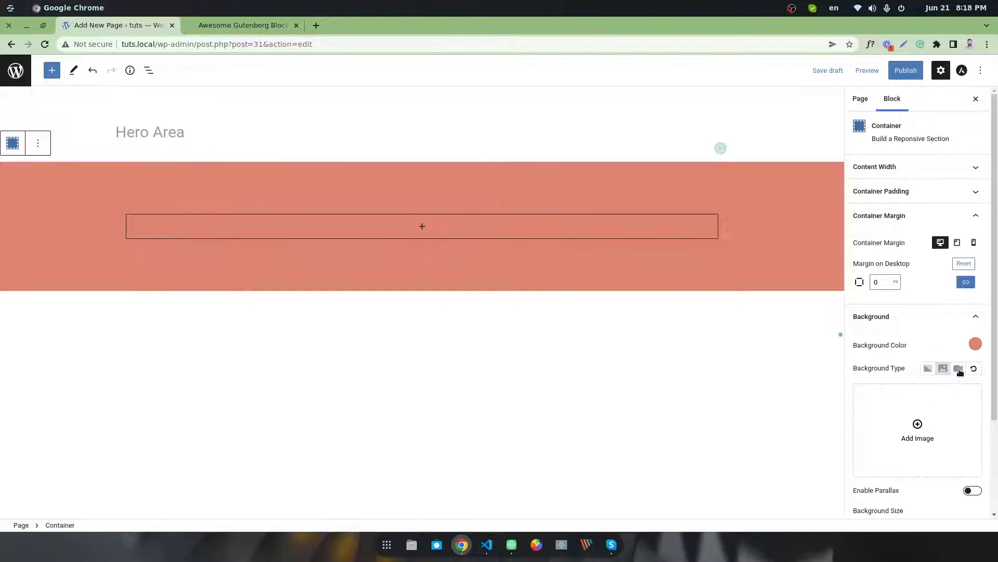
{"action": "left_click", "coordinate": [959, 368]}
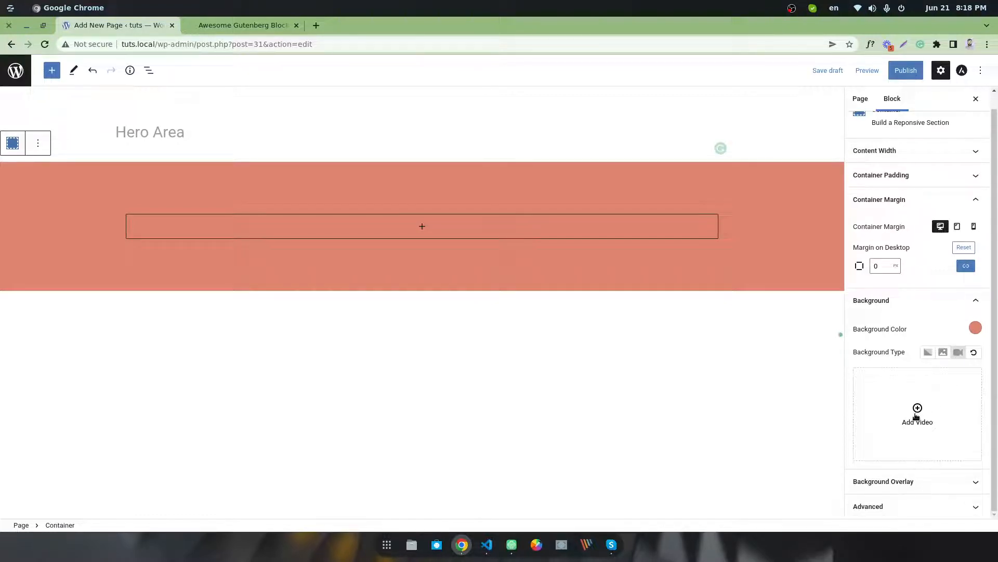
{"action": "left_click", "coordinate": [244, 25]}
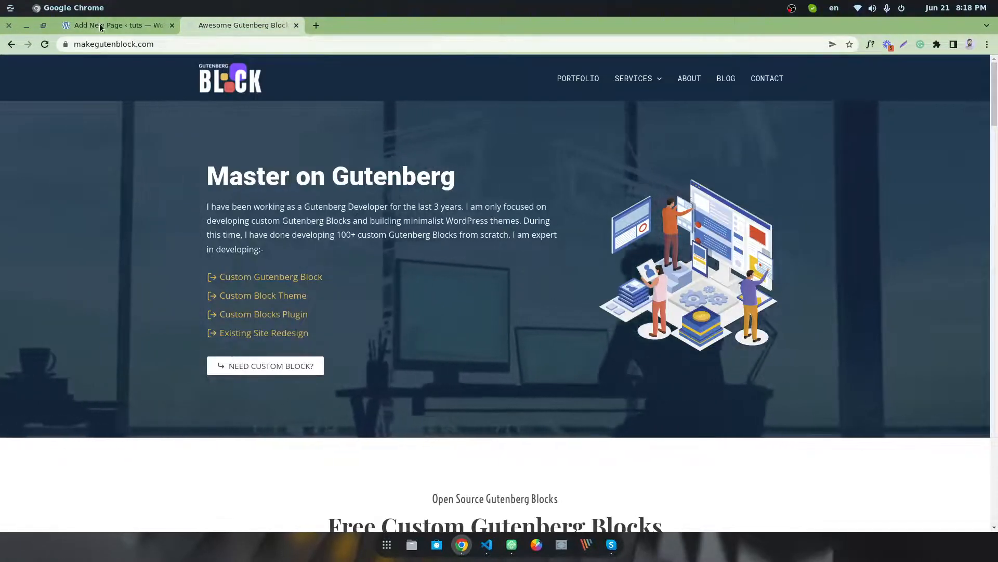
Step: Return to the Hero Area page editor and start adding a background video
{"action": "left_click", "coordinate": [114, 25]}
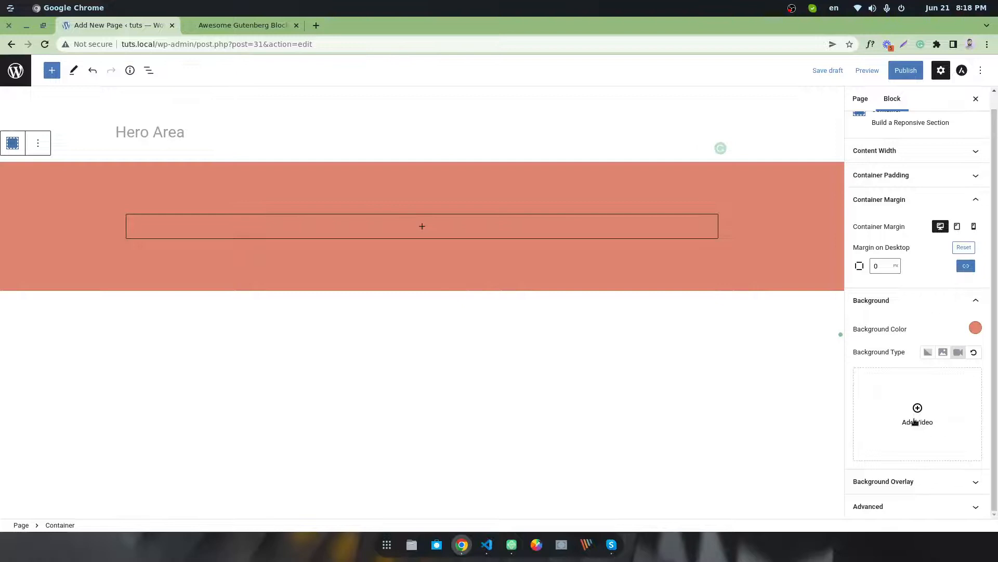
{"action": "left_click", "coordinate": [918, 413]}
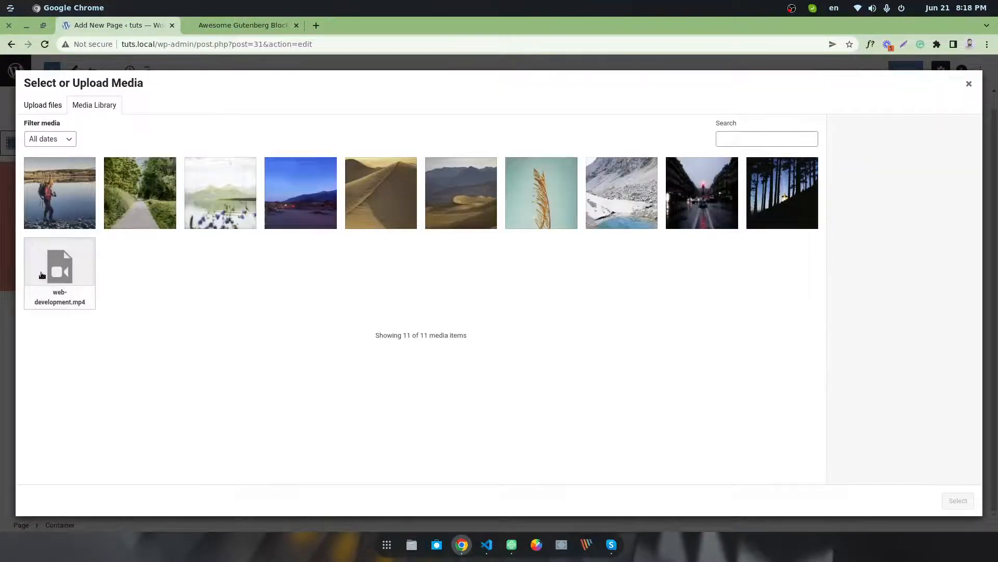
Step: Select web-development.mp4 from the Media Library as the Container's background video
{"action": "left_click", "coordinate": [60, 271]}
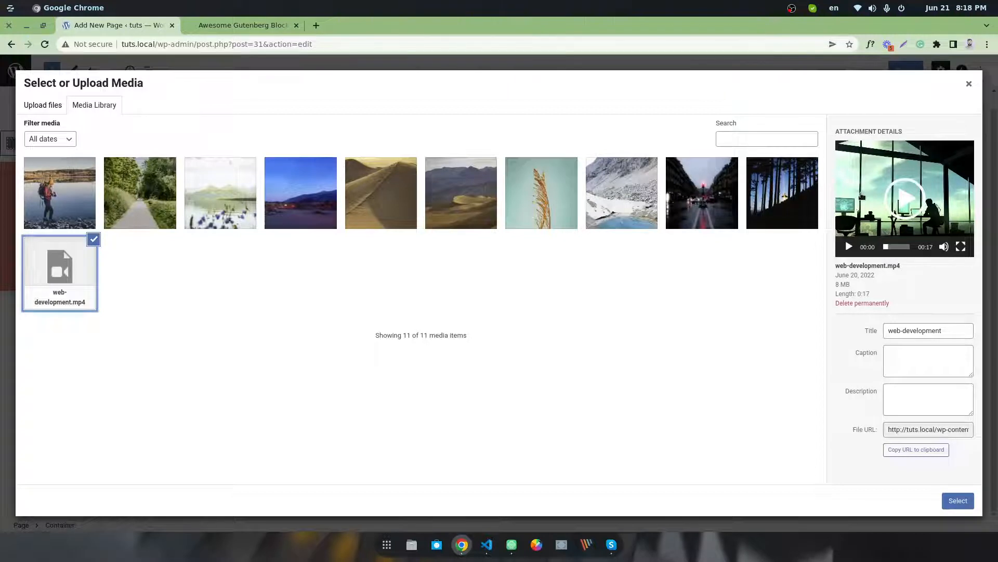
{"action": "mouse_move", "coordinate": [868, 261]}
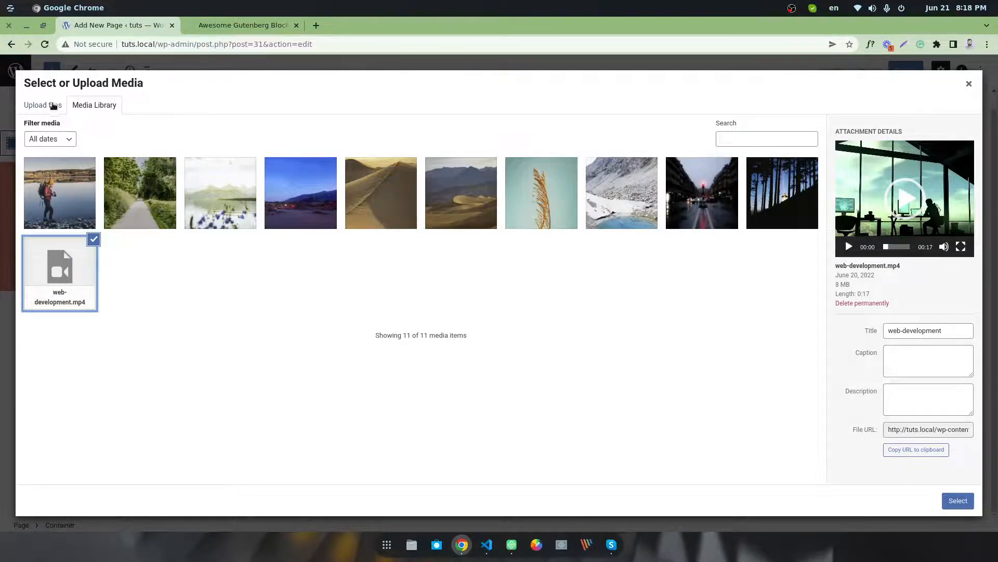
{"action": "left_click", "coordinate": [42, 104]}
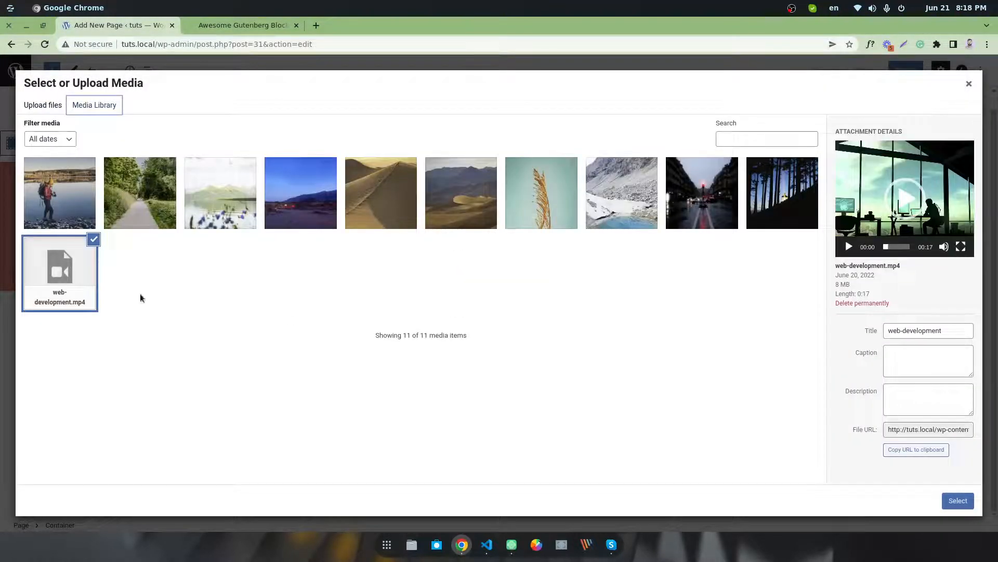
{"action": "left_click", "coordinate": [957, 500]}
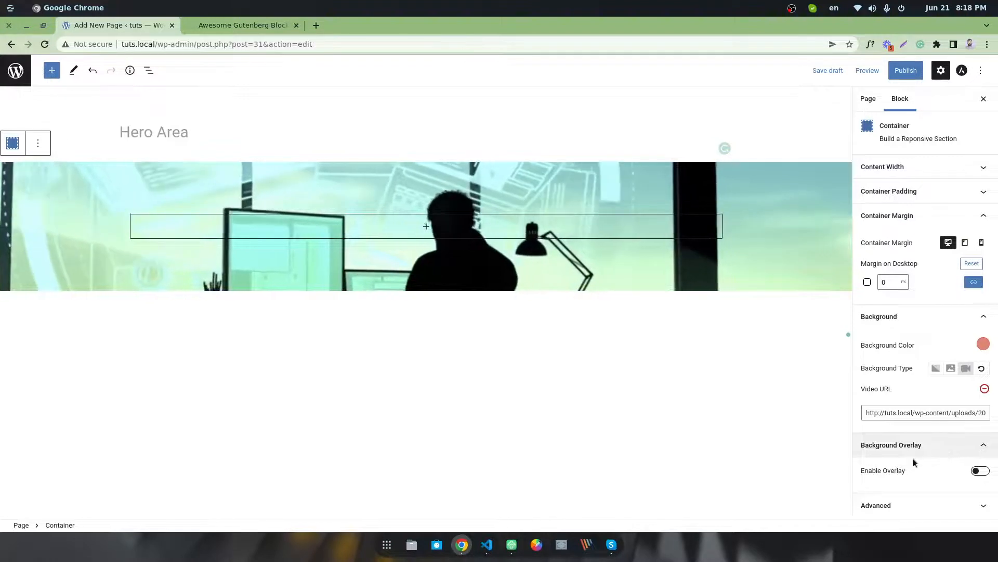
Step: Enable the black background overlay and set its opacity to 0.7
{"action": "double_click", "coordinate": [883, 470]}
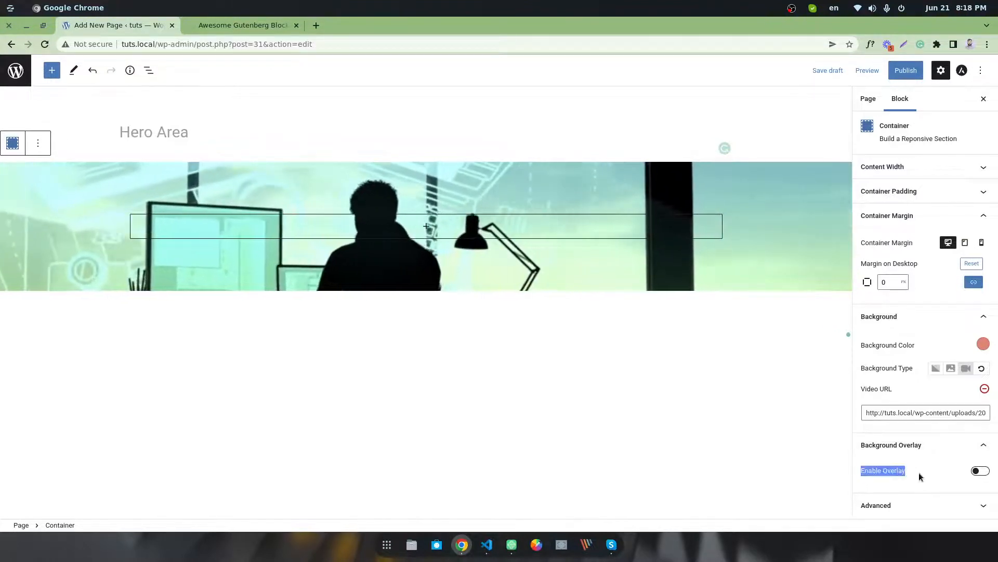
{"action": "left_click", "coordinate": [979, 470]}
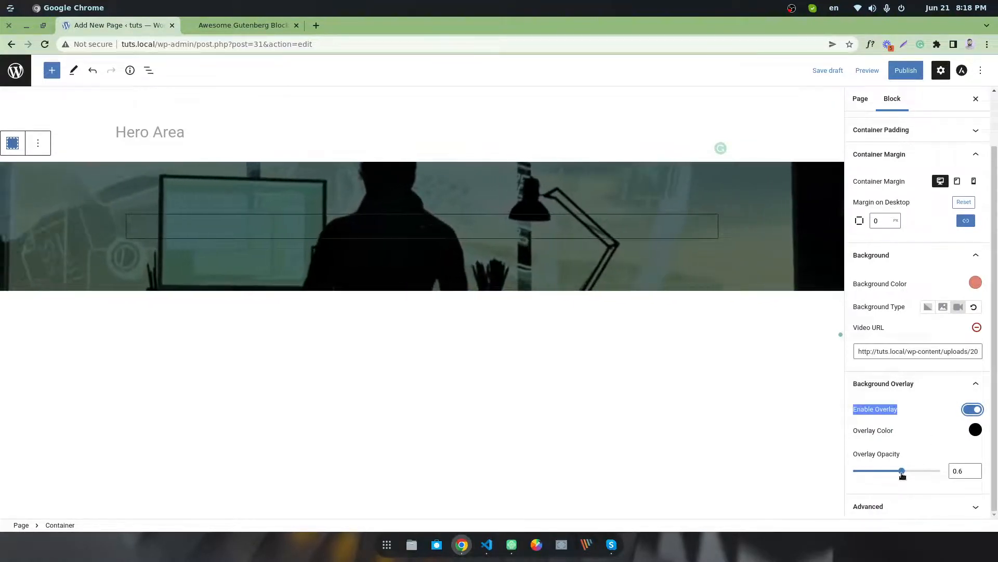
{"action": "left_click_drag", "start_coordinate": [902, 470], "coordinate": [913, 471]}
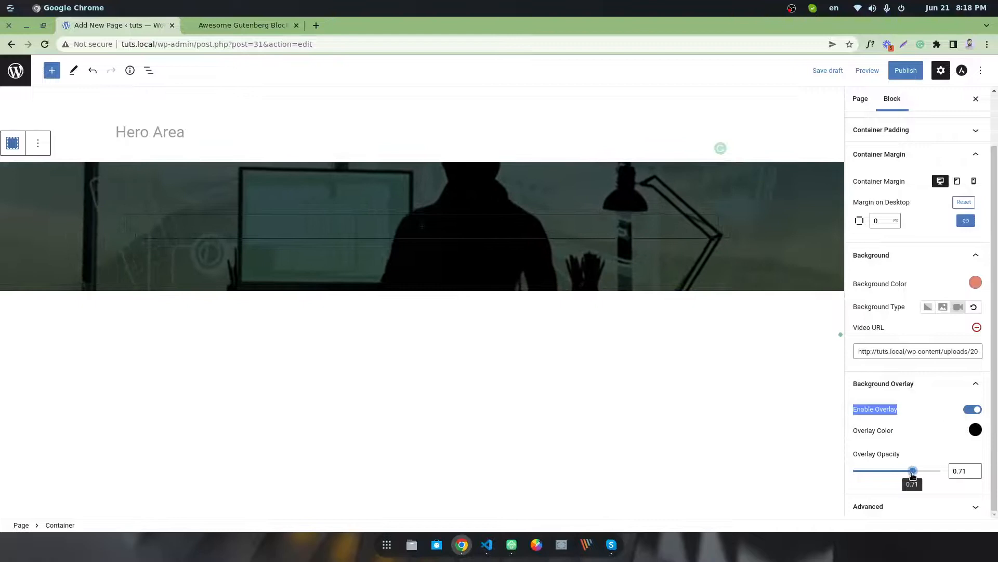
{"action": "left_click_drag", "start_coordinate": [913, 471], "coordinate": [911, 471]}
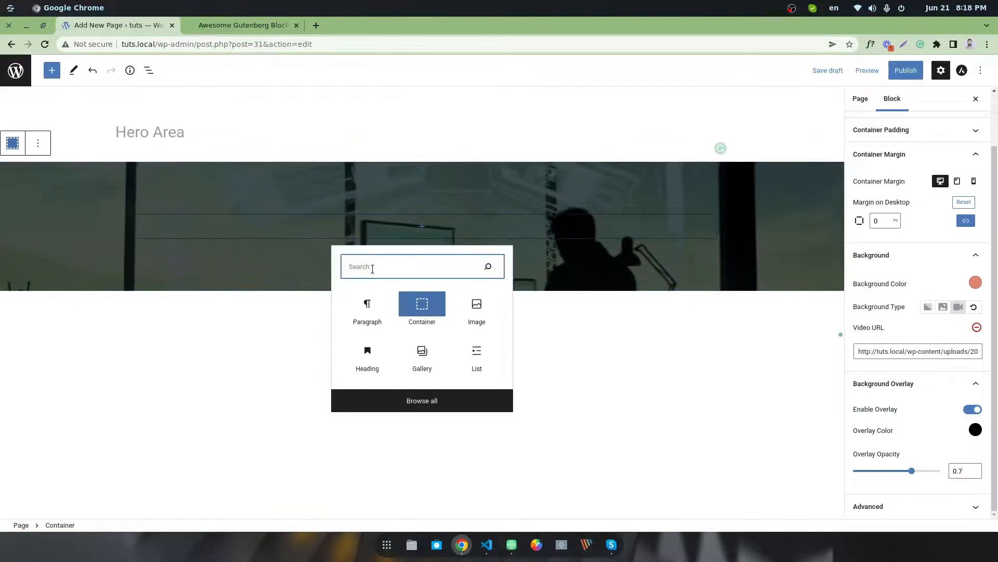
Step: Insert a centered Heading reading 'Awesome Hero Background' at font size 36
{"action": "type", "text": "head"}
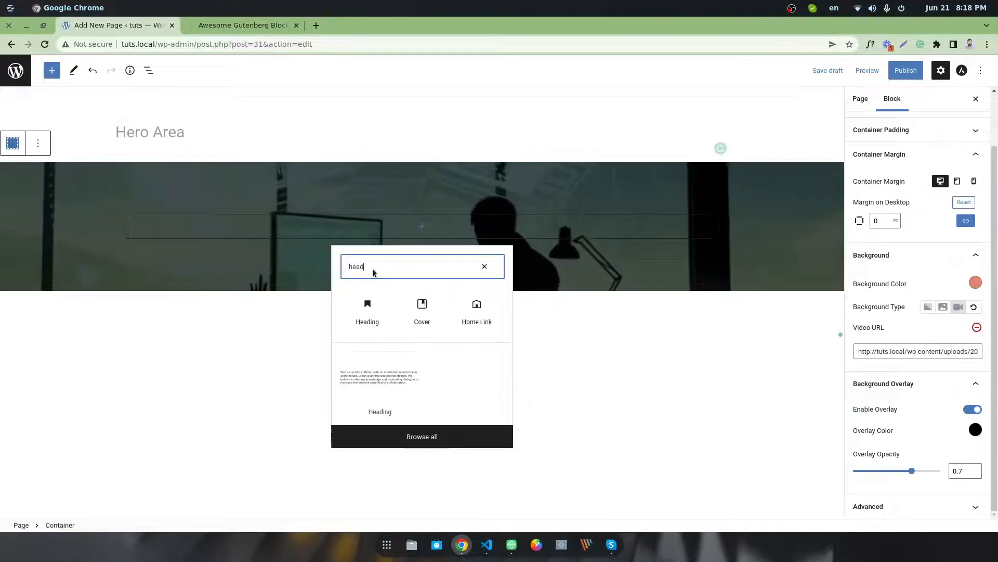
{"action": "left_click", "coordinate": [367, 312]}
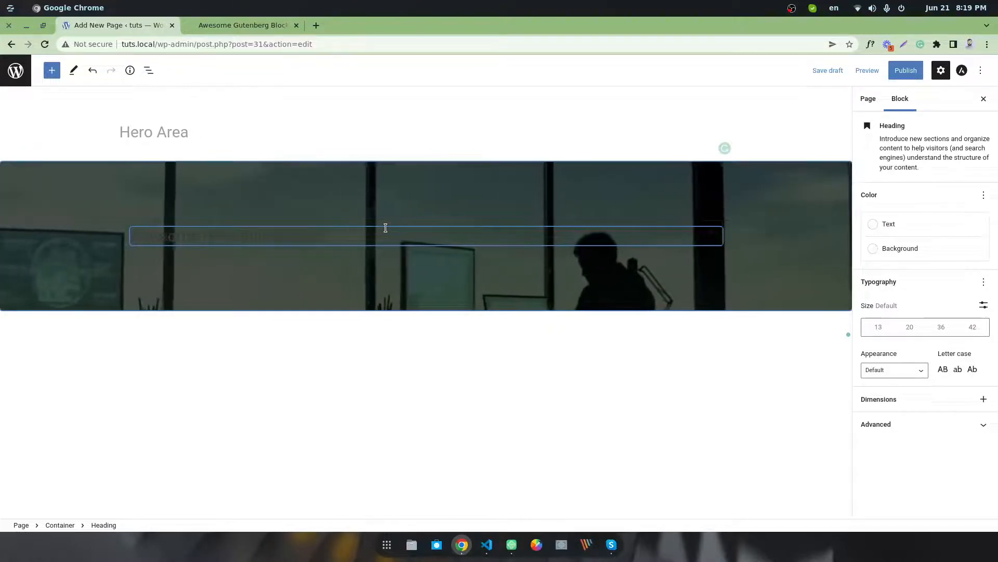
{"action": "left_click", "coordinate": [386, 236]}
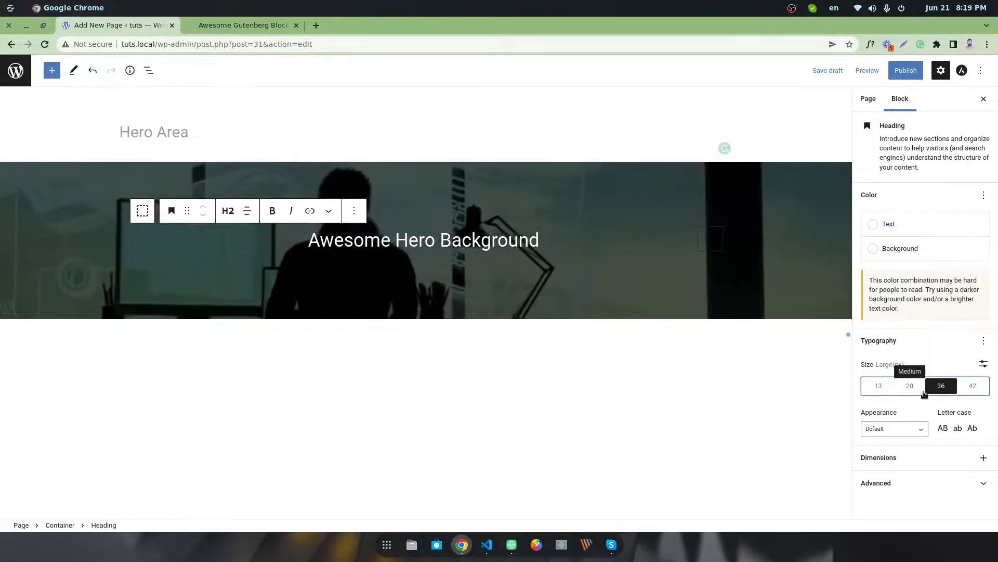
{"action": "left_click", "coordinate": [972, 386]}
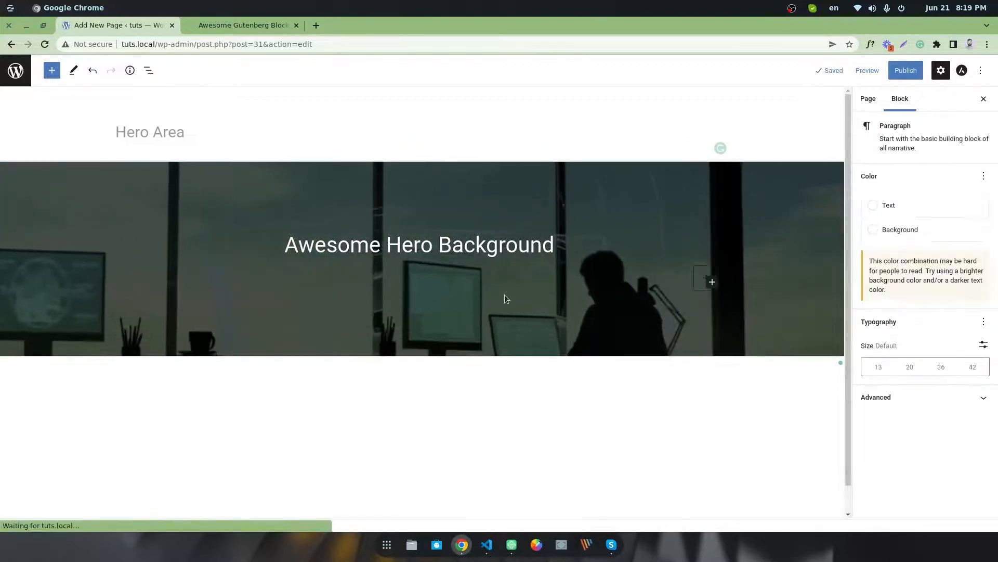
Step: Paste the Gutenberg intro text from the reference site, sized 18 and centered
{"action": "left_click", "coordinate": [244, 25]}
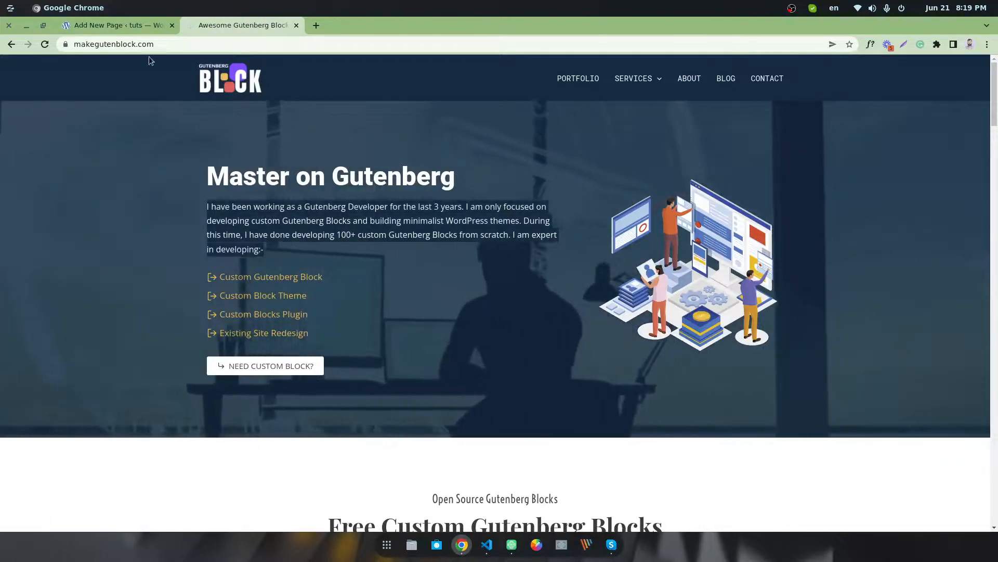
{"action": "left_click", "coordinate": [115, 26]}
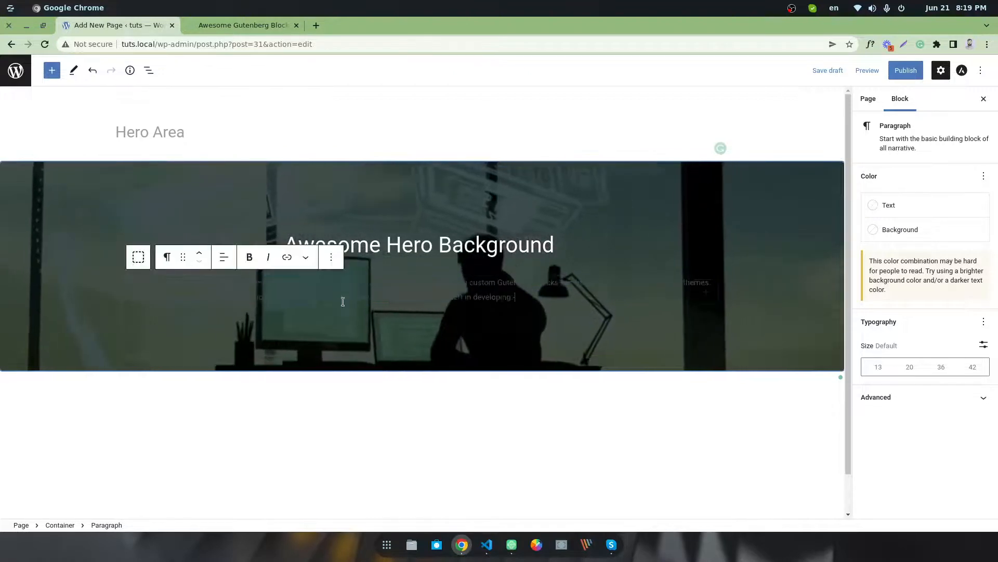
{"action": "left_click", "coordinate": [873, 205]}
{"action": "type", "text": "3"}
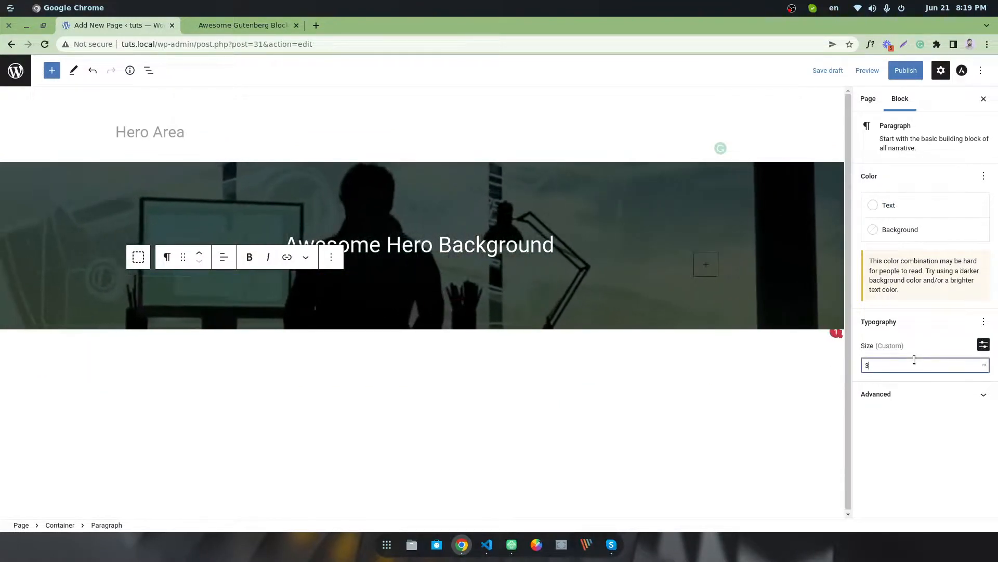
{"action": "type", "text": "17"}
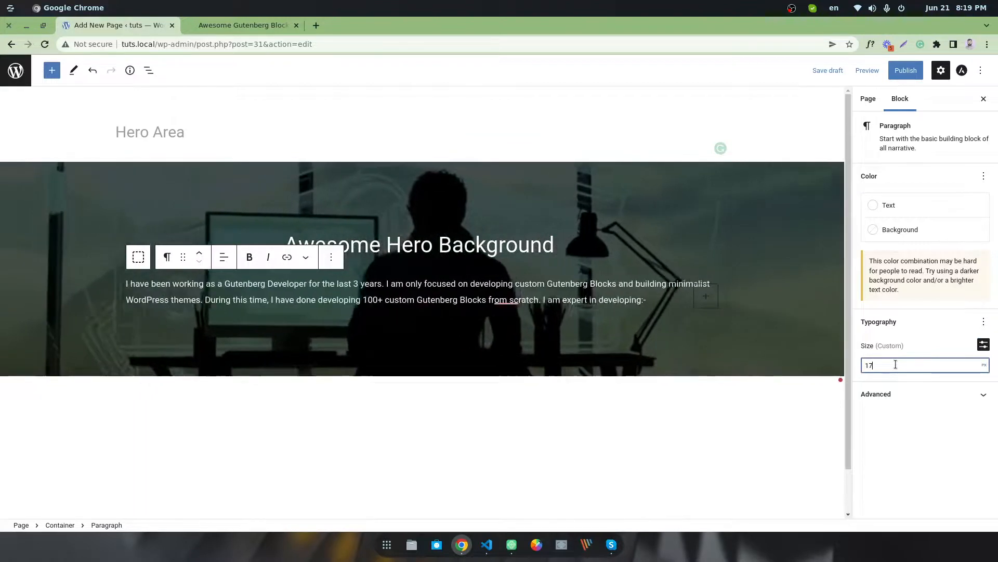
{"action": "type", "text": "18"}
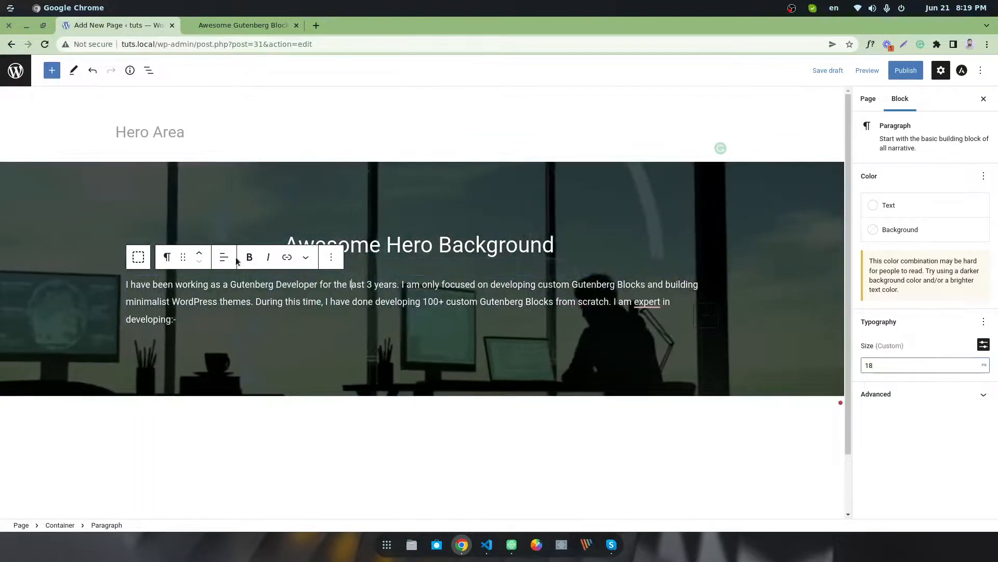
{"action": "left_click", "coordinate": [224, 257]}
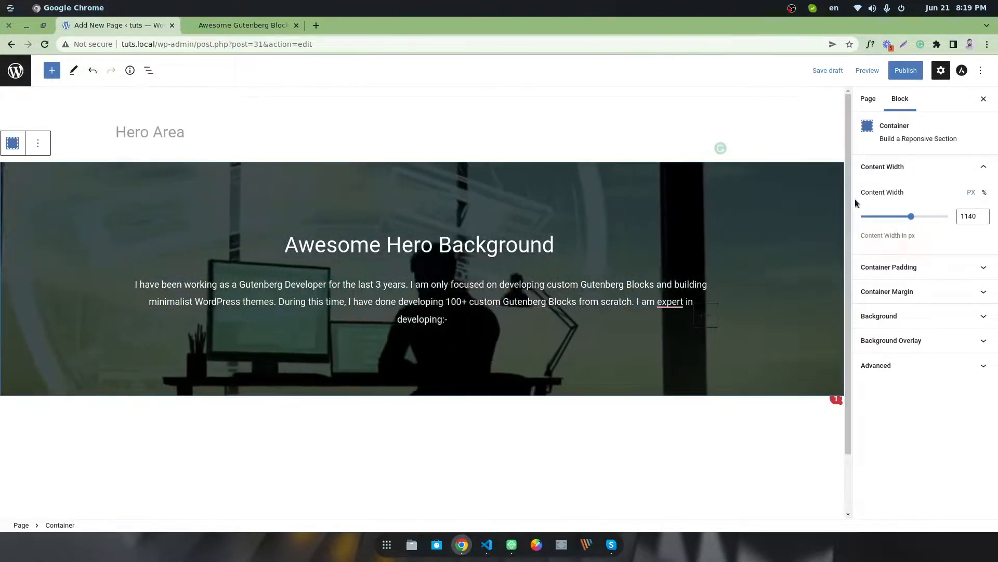
Step: Drag the Container's Content Width slider down to about 750 px
{"action": "left_click_drag", "start_coordinate": [911, 216], "coordinate": [889, 215]}
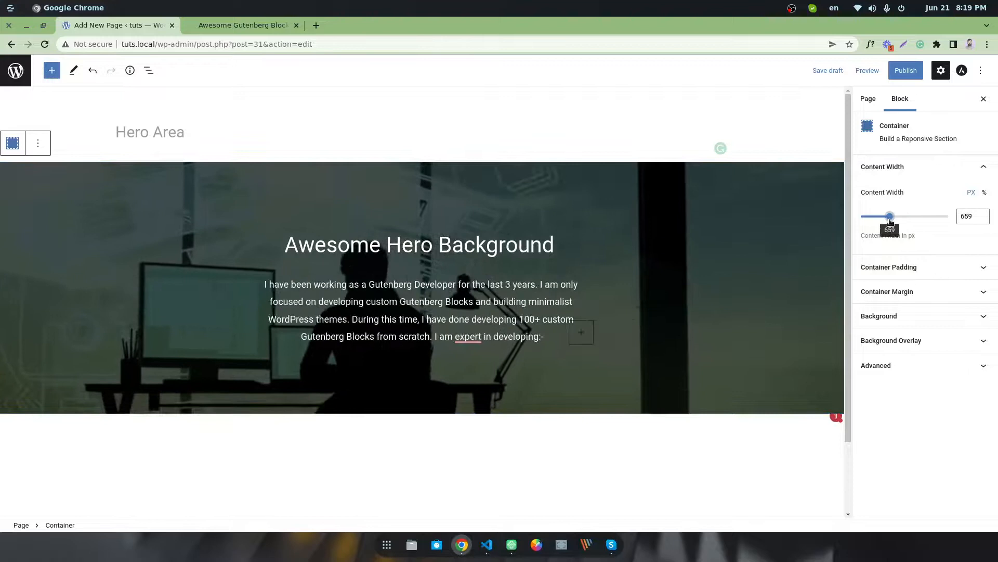
{"action": "left_click_drag", "start_coordinate": [890, 216], "coordinate": [894, 216]}
{"action": "type", "text": "an "}
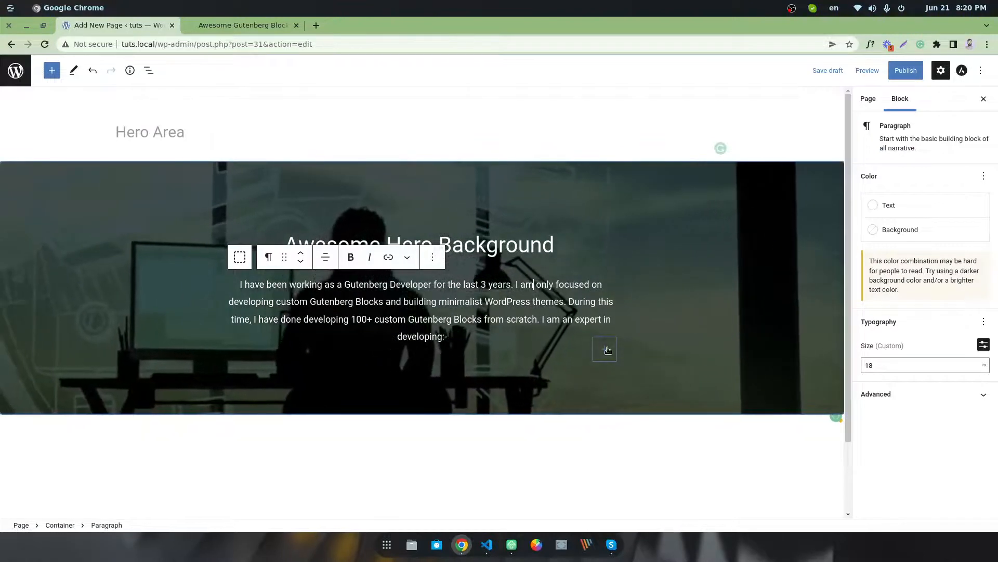
Step: Insert a centered Button block labelled 'Contact Me' below the paragraph
{"action": "left_click", "coordinate": [604, 349]}
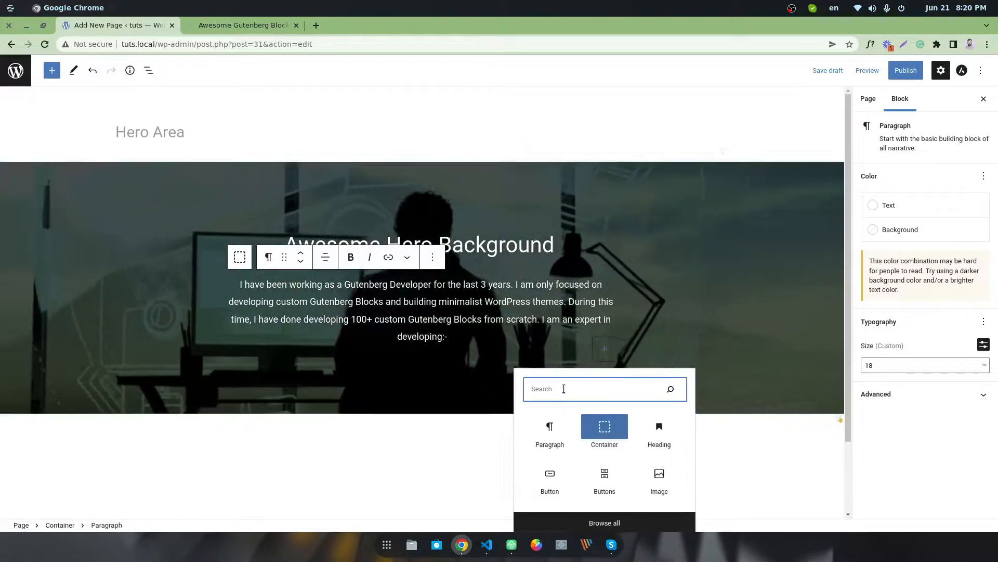
{"action": "type", "text": "butt"}
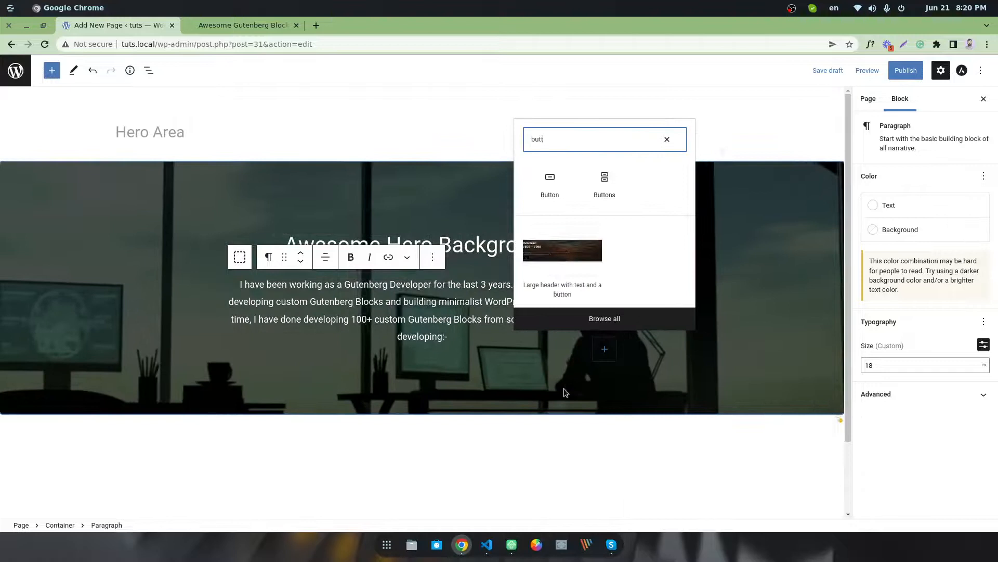
{"action": "left_click", "coordinate": [549, 183]}
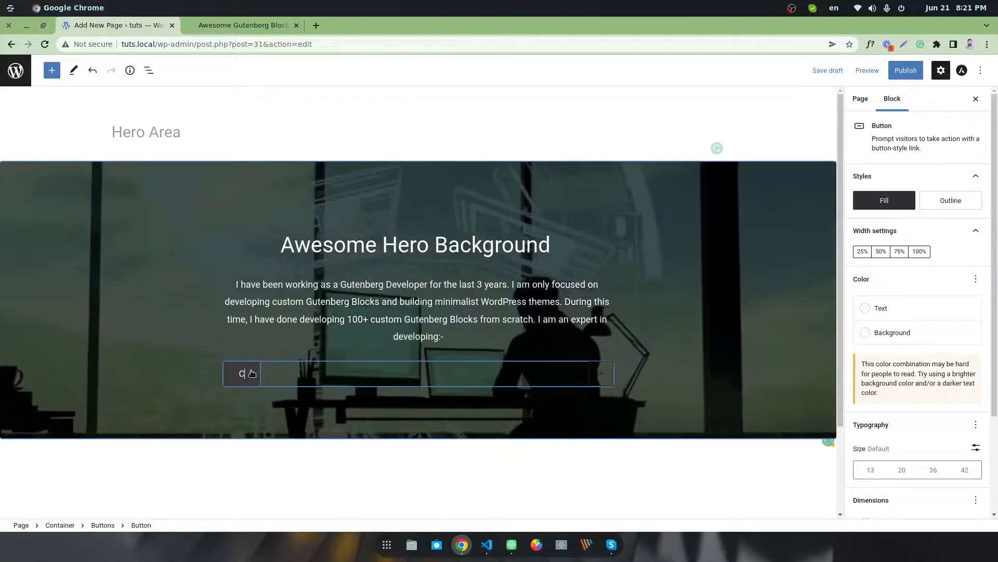
{"action": "type", "text": "Contact Me"}
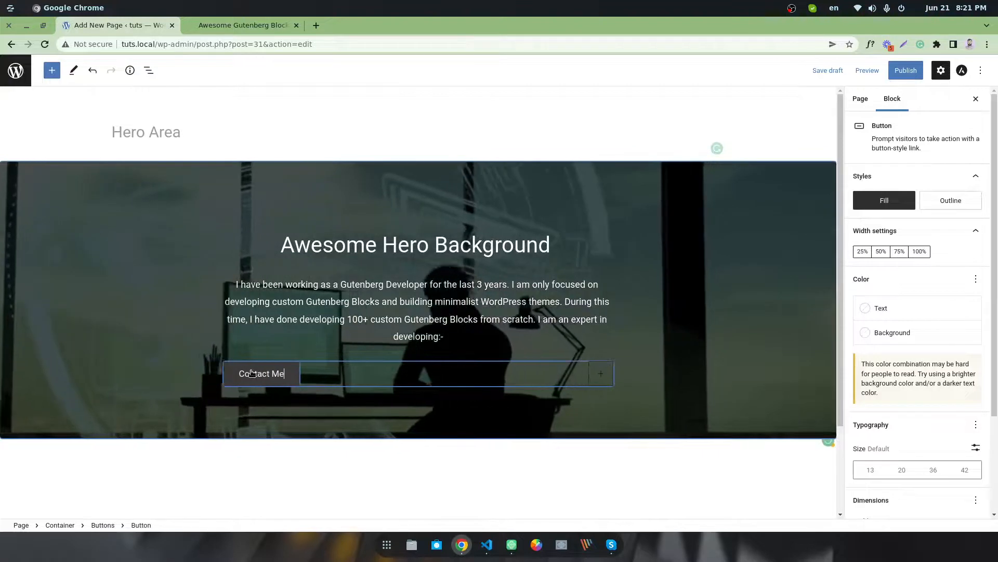
{"action": "left_click", "coordinate": [261, 373]}
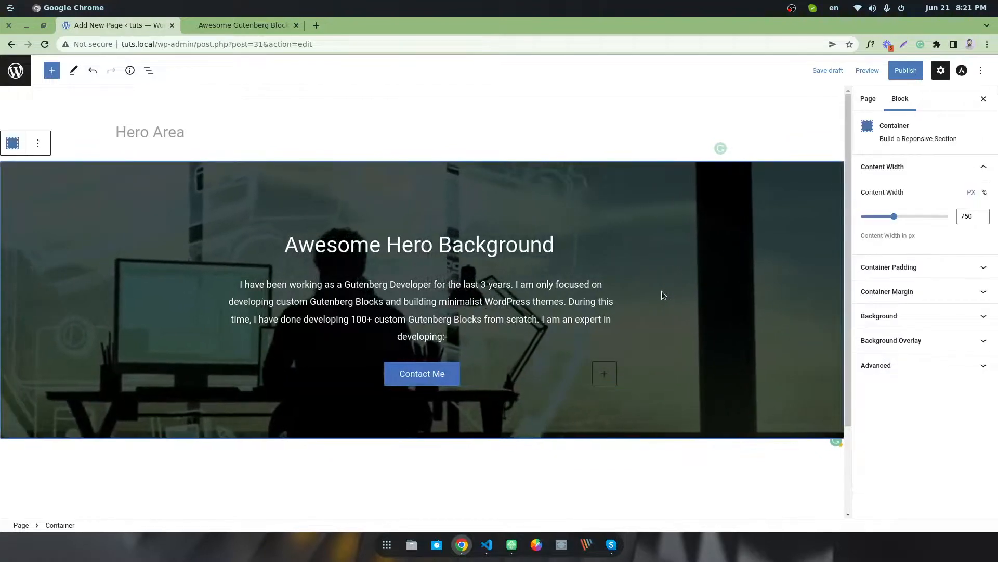
Step: Publish the Hero Area page and view it live in a new tab
{"action": "left_click", "coordinate": [905, 70]}
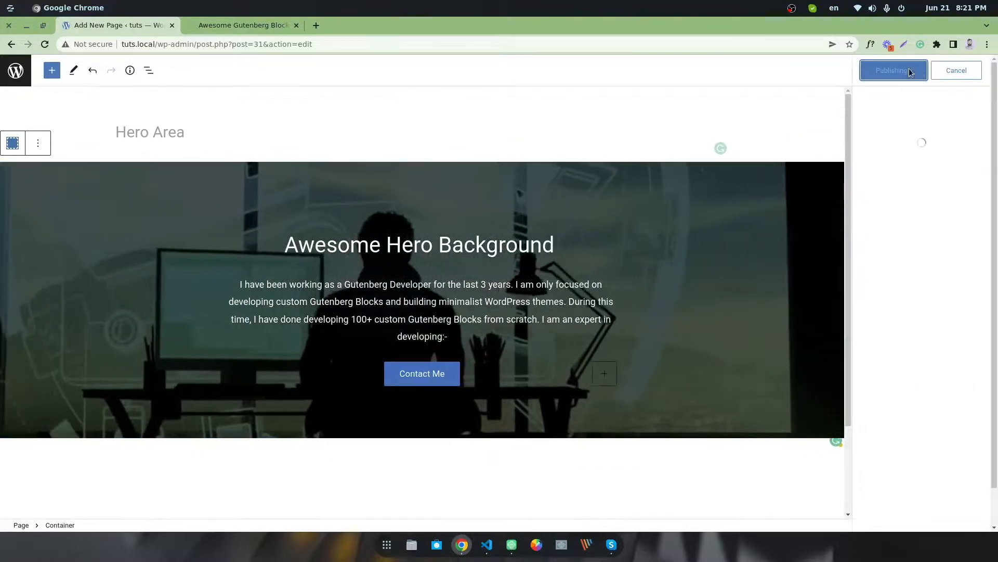
{"action": "left_click", "coordinate": [891, 70]}
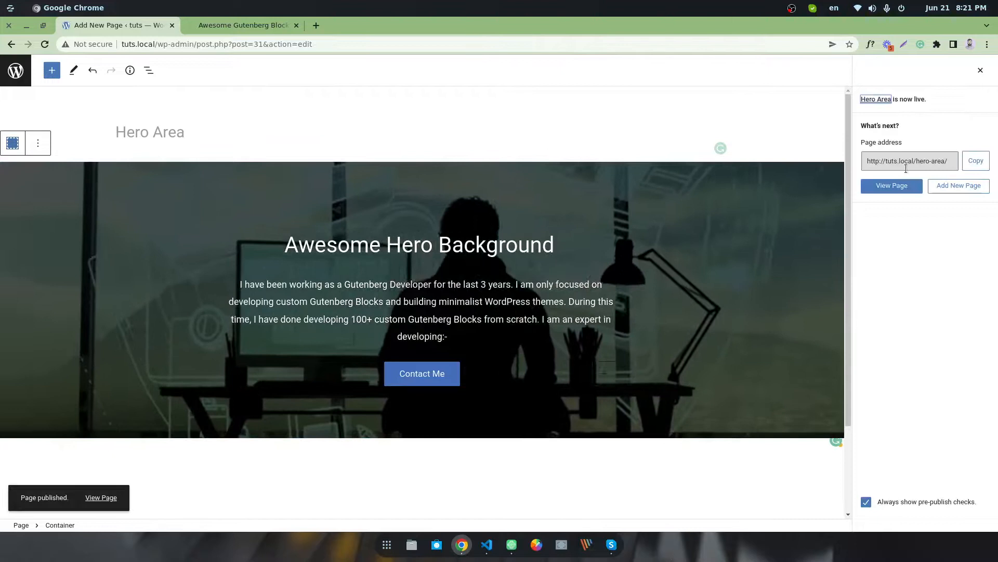
{"action": "left_click", "coordinate": [891, 185]}
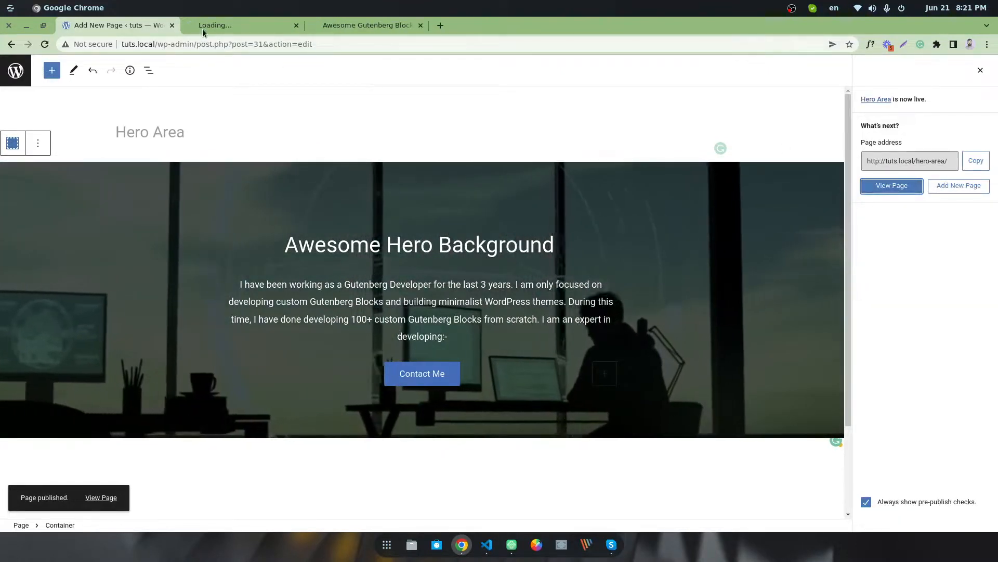
{"action": "left_click", "coordinate": [891, 185]}
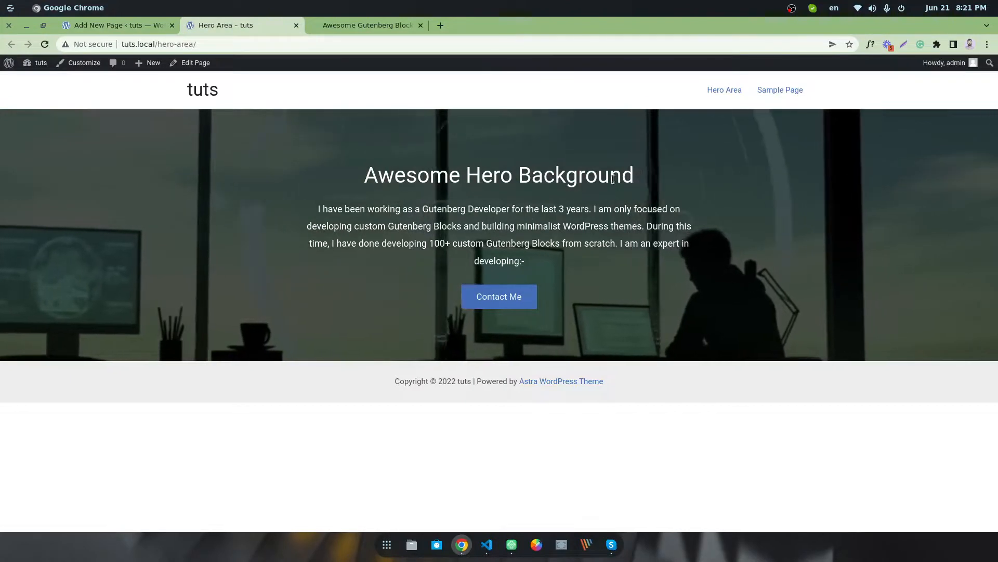